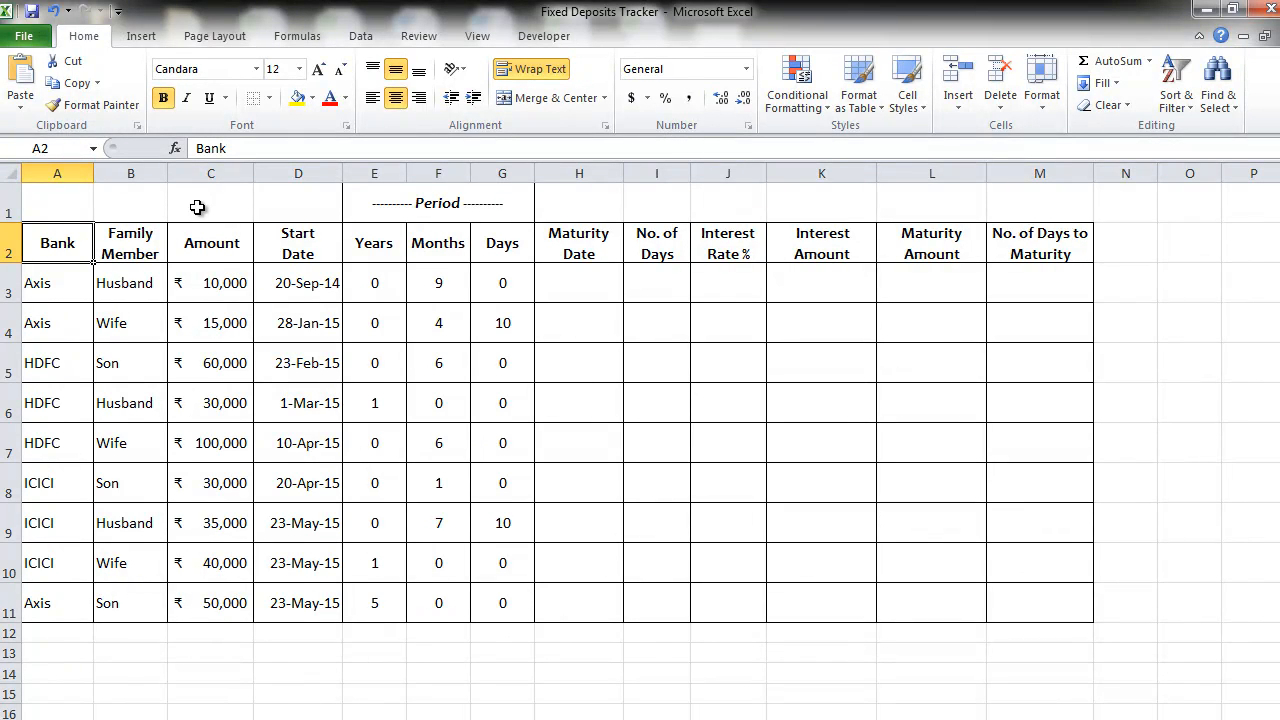
Compute H3 as =DATE(YEAR(D3)+E3,MONTH(D3)+F3,DAY(D3)+G3), giving 20-Jun-15.
{"action": "left_click", "coordinate": [578, 282]}
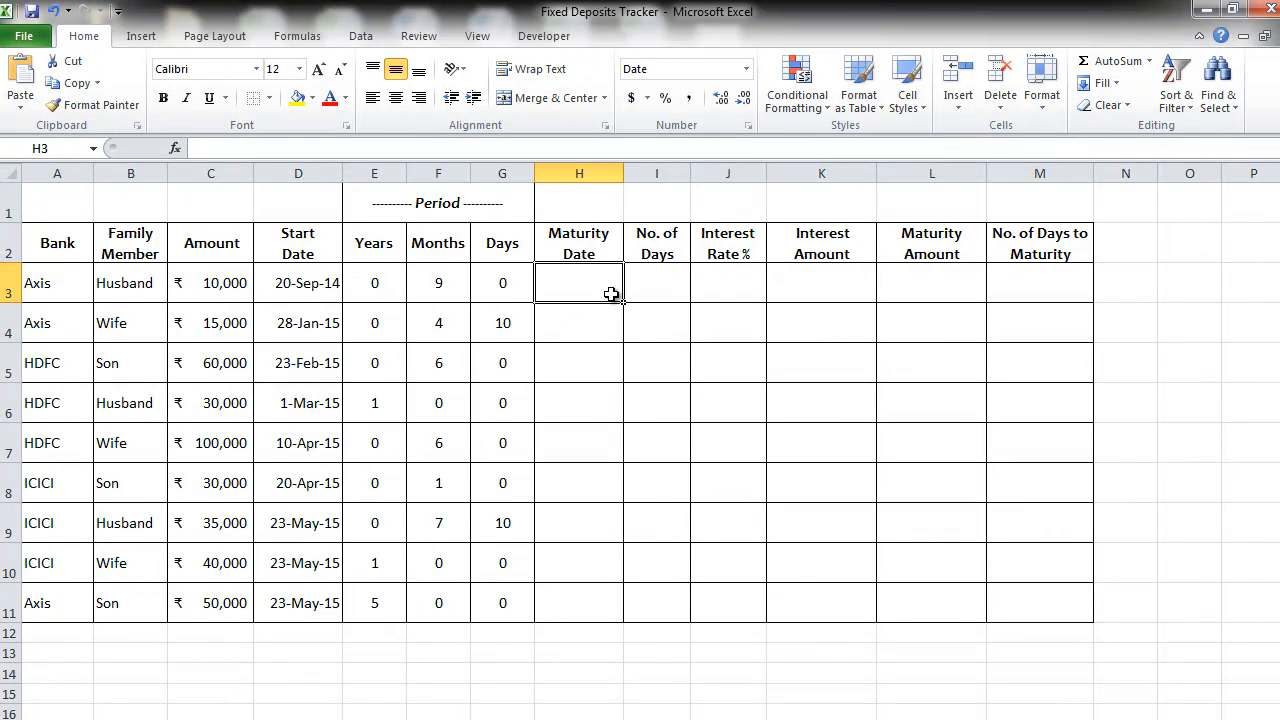
{"action": "mouse_move", "coordinate": [880, 492]}
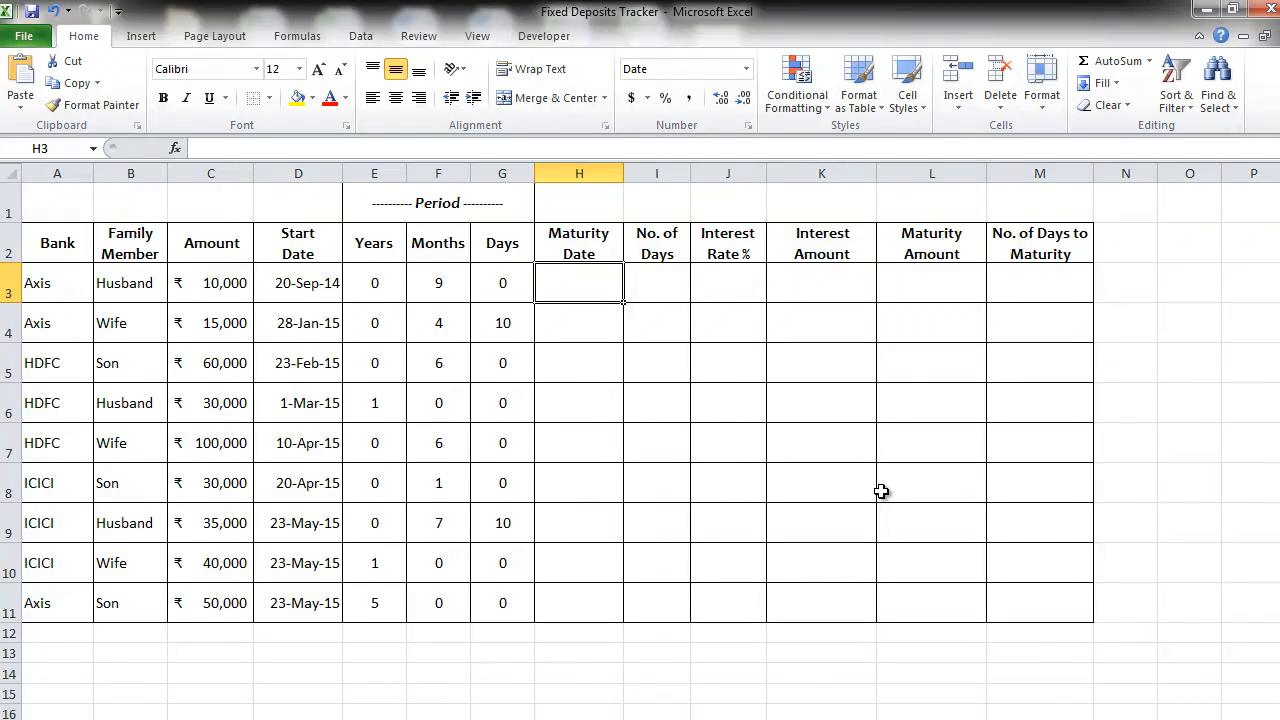
{"action": "type", "text": "=date"}
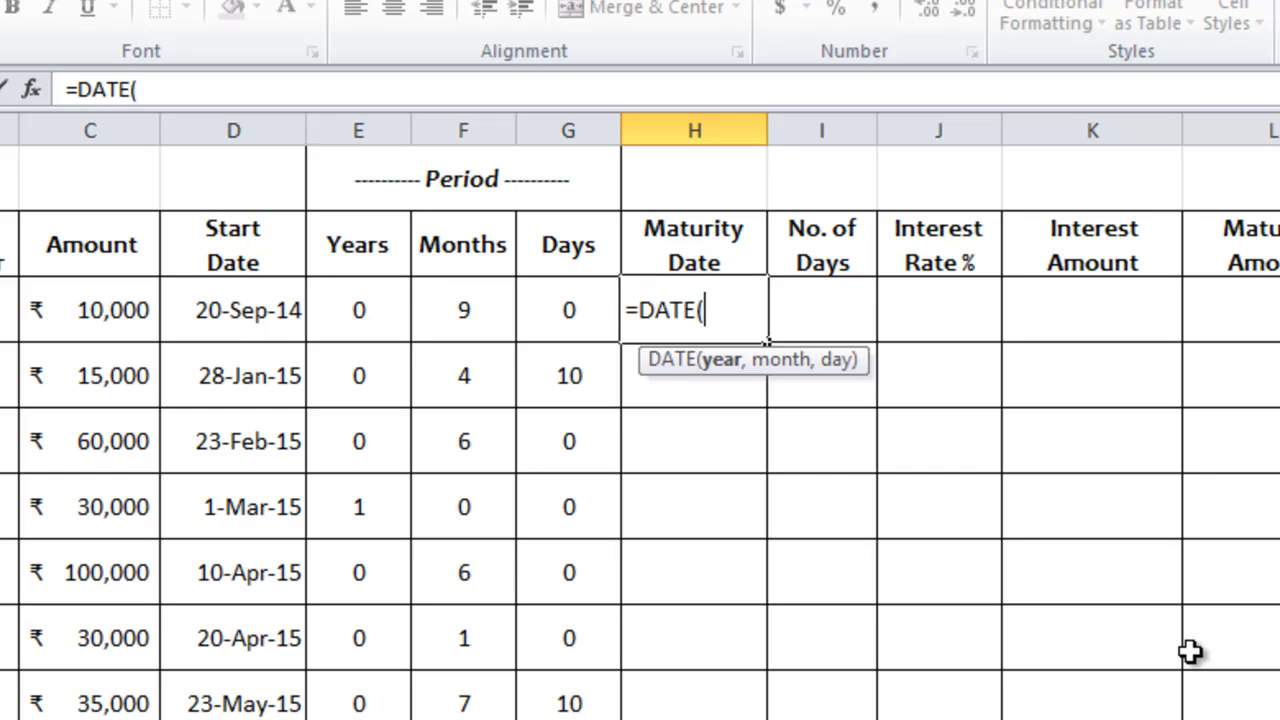
{"action": "mouse_move", "coordinate": [1196, 664]}
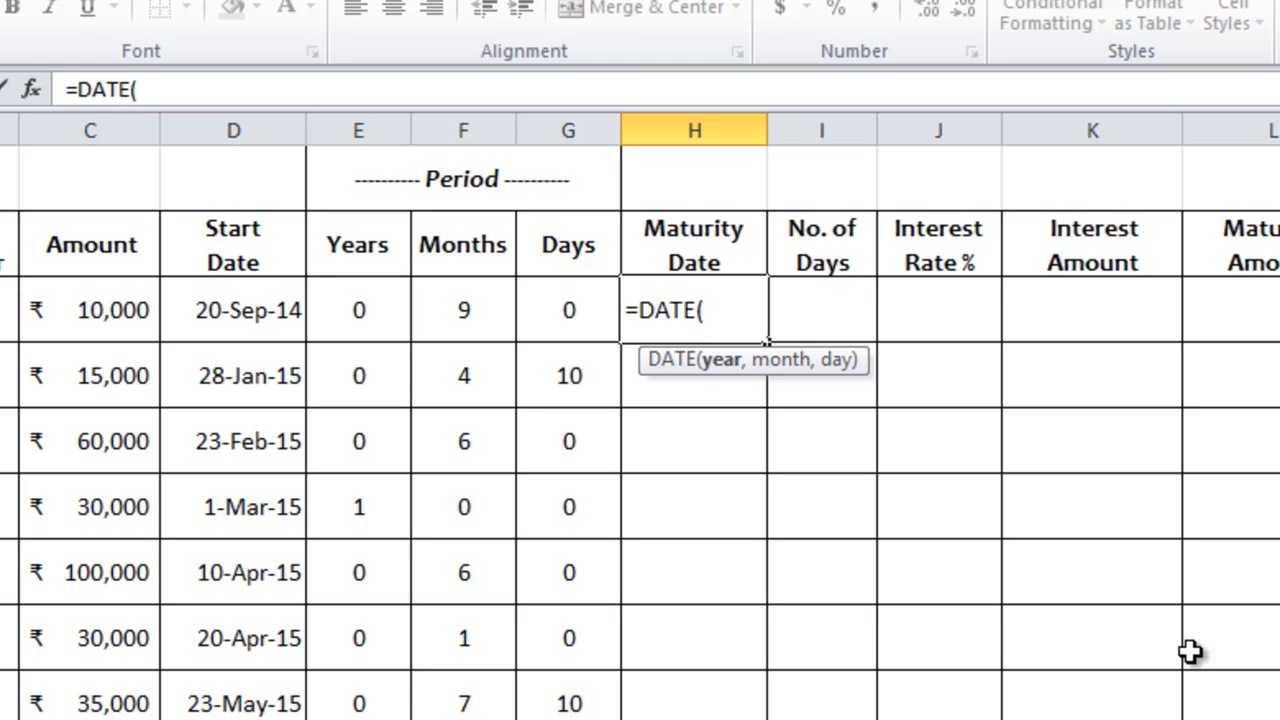
{"action": "type", "text": "yer"}
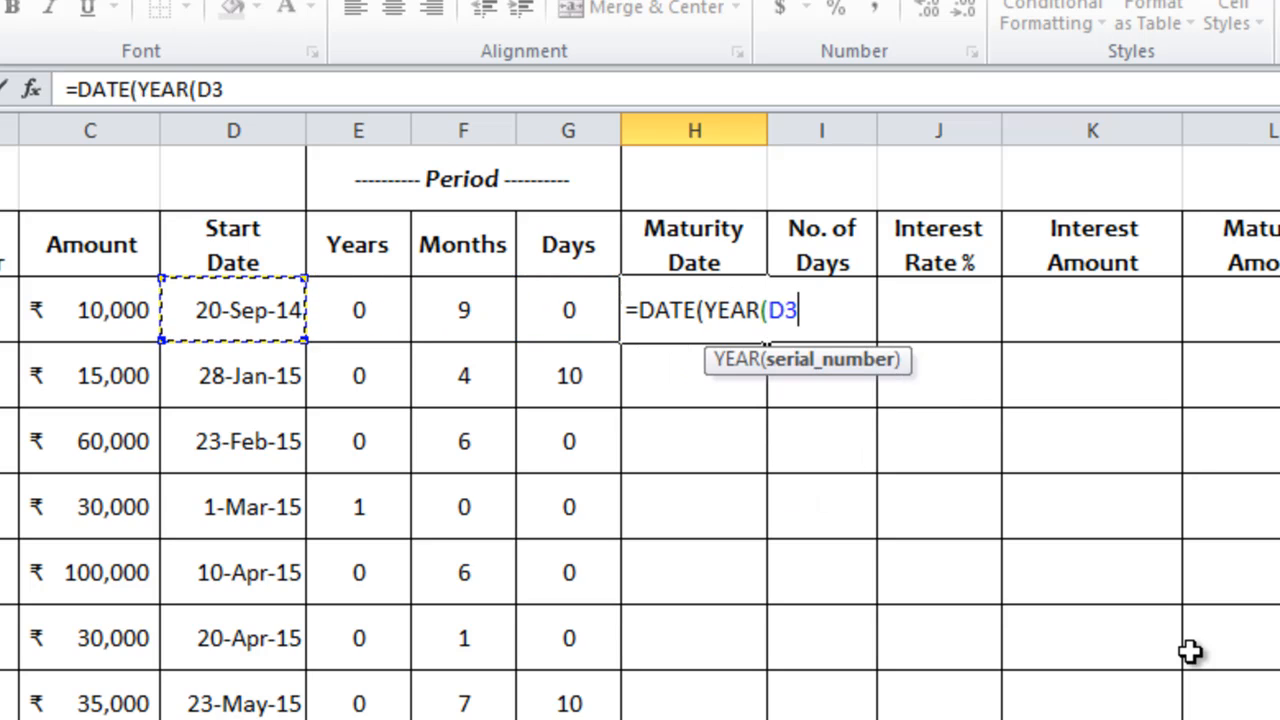
{"action": "type", "text": ")"}
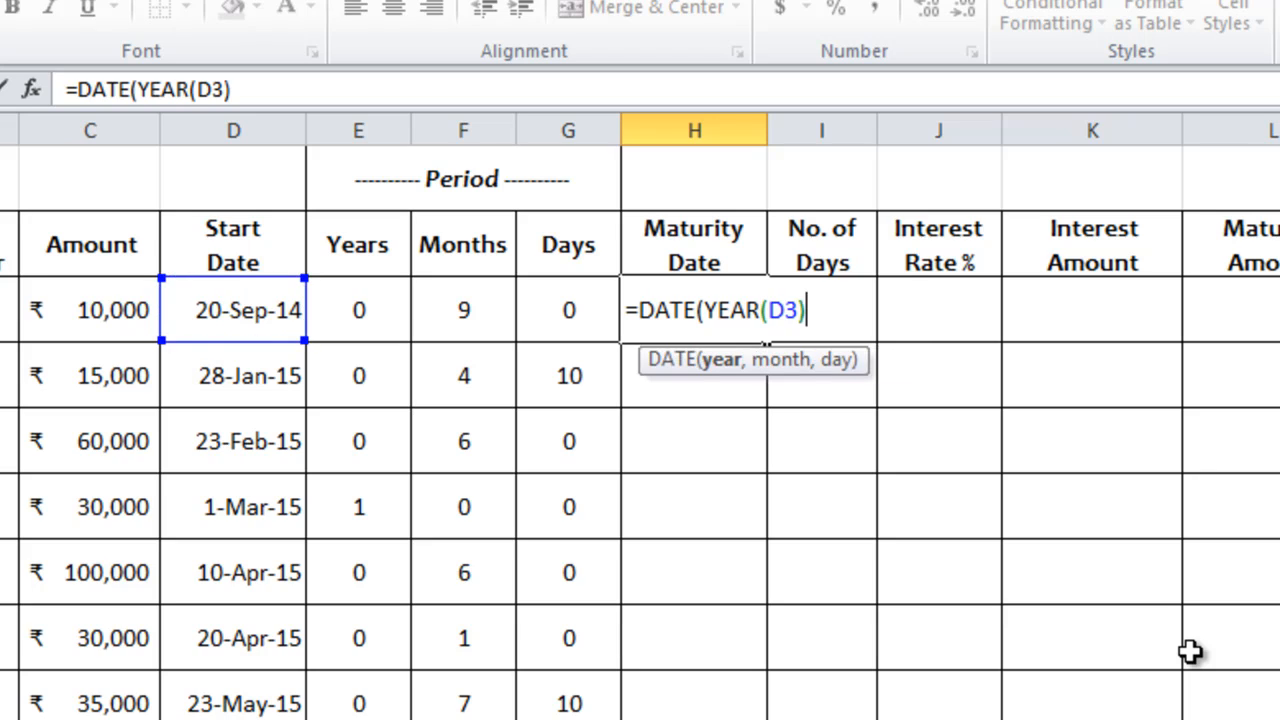
{"action": "type", "text": "+"}
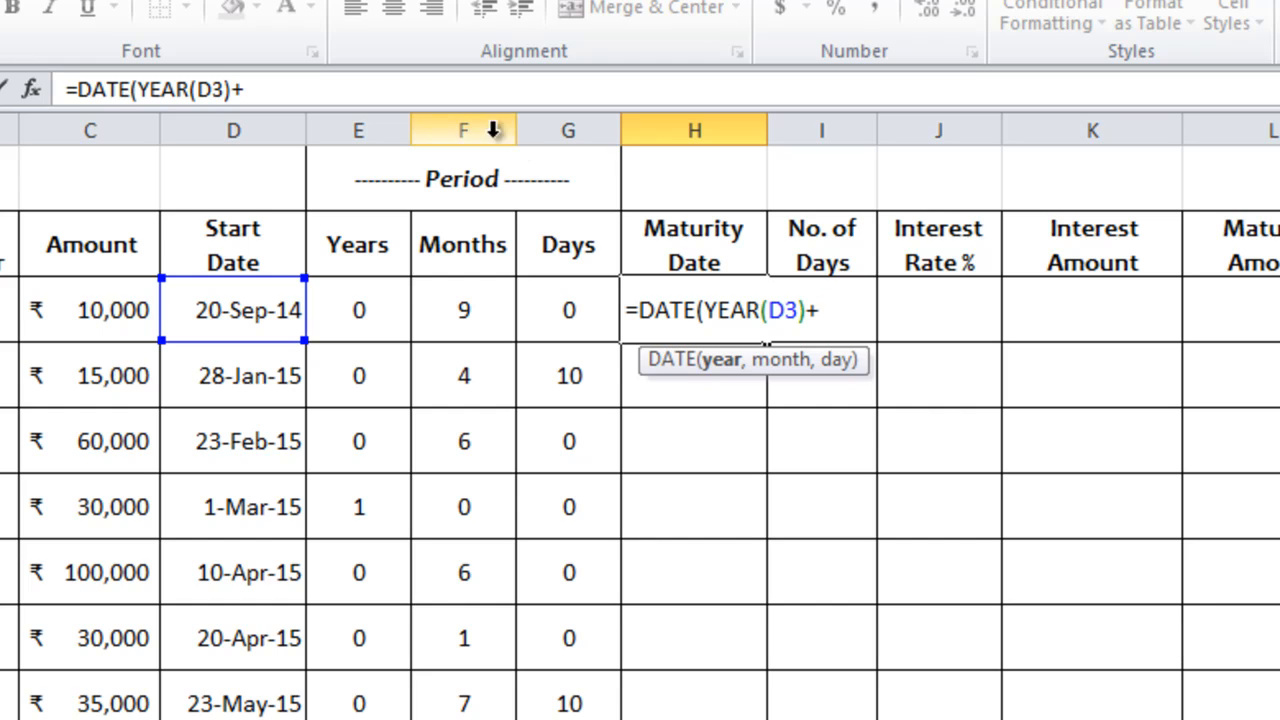
{"action": "left_click", "coordinate": [358, 308]}
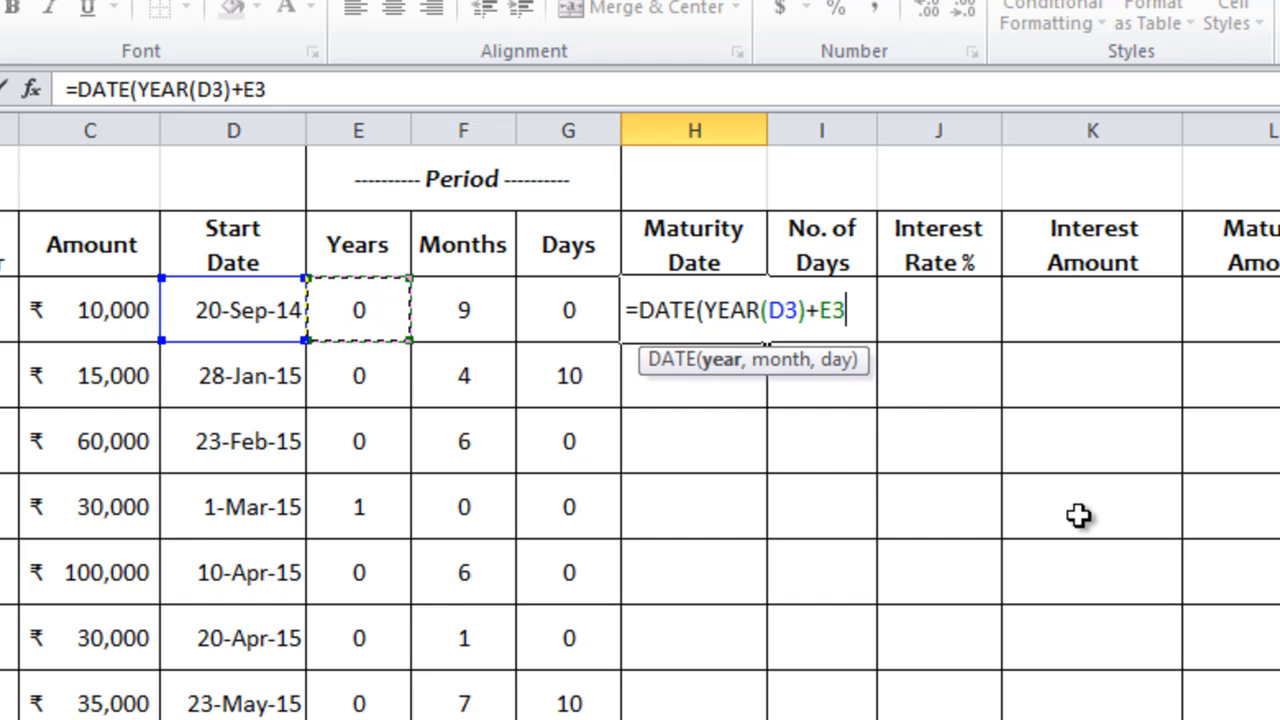
{"action": "type", "text": ",mont"}
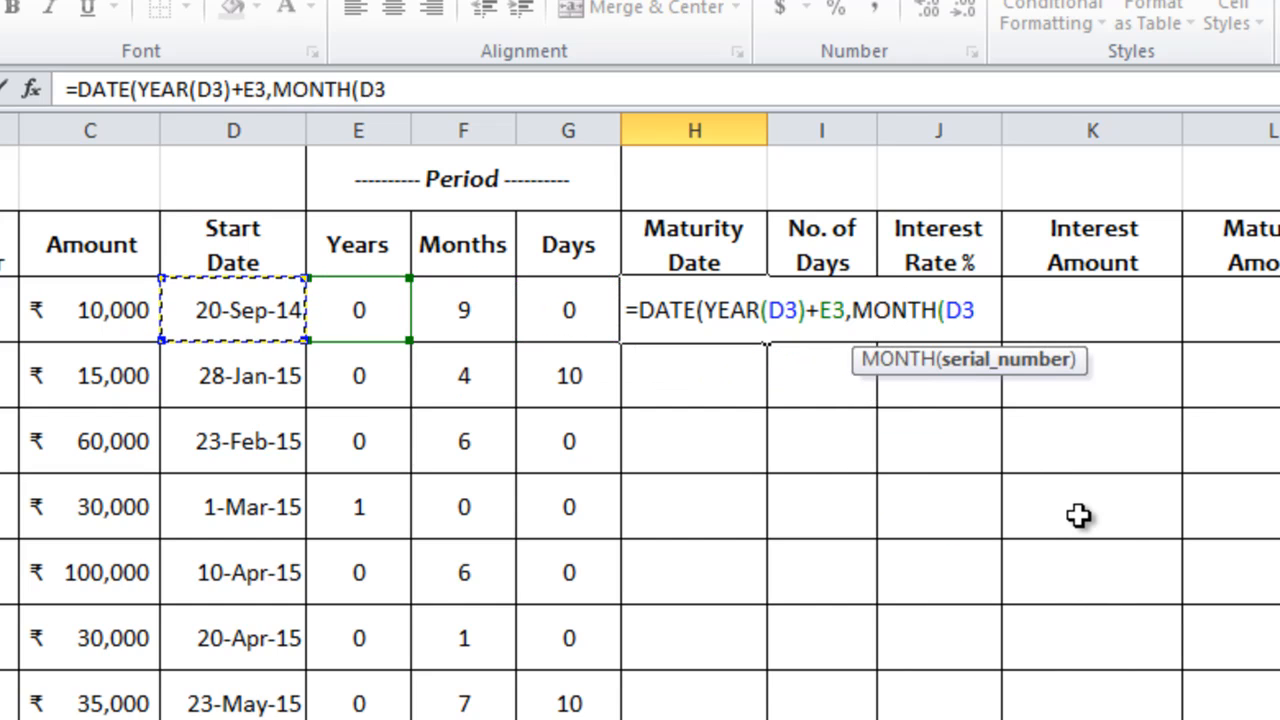
{"action": "type", "text": ")"}
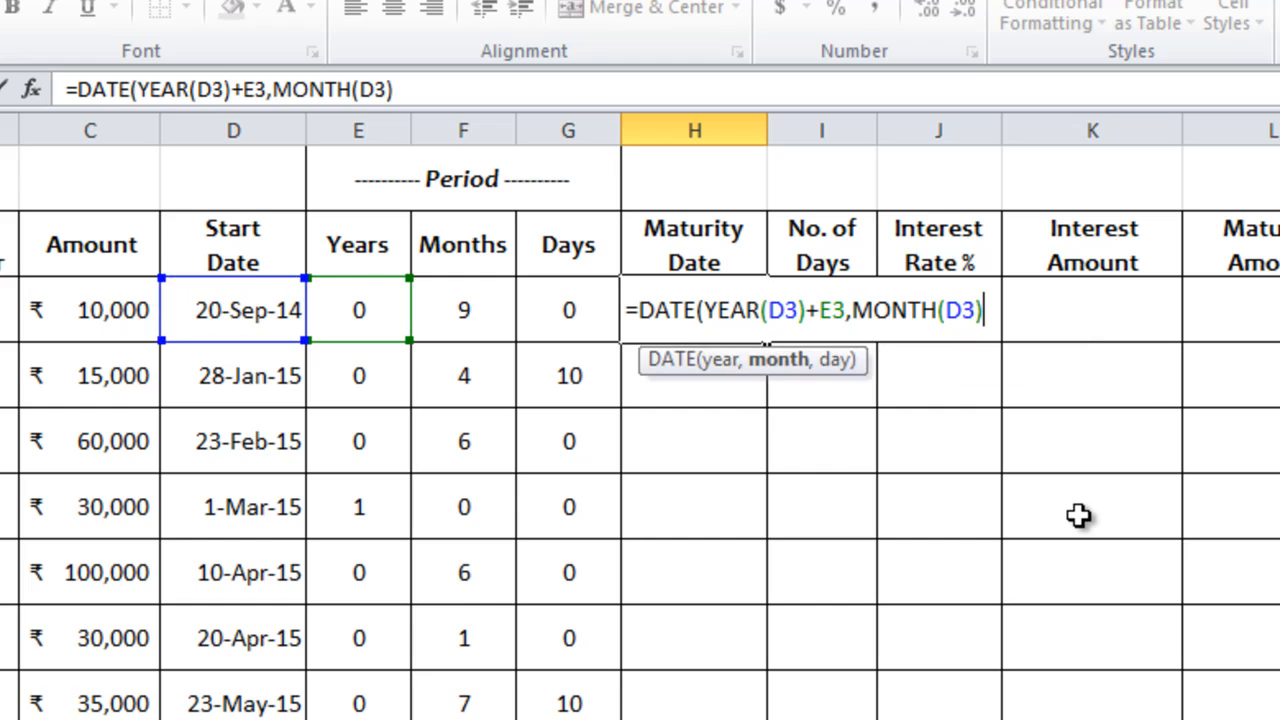
{"action": "type", "text": "+F3"}
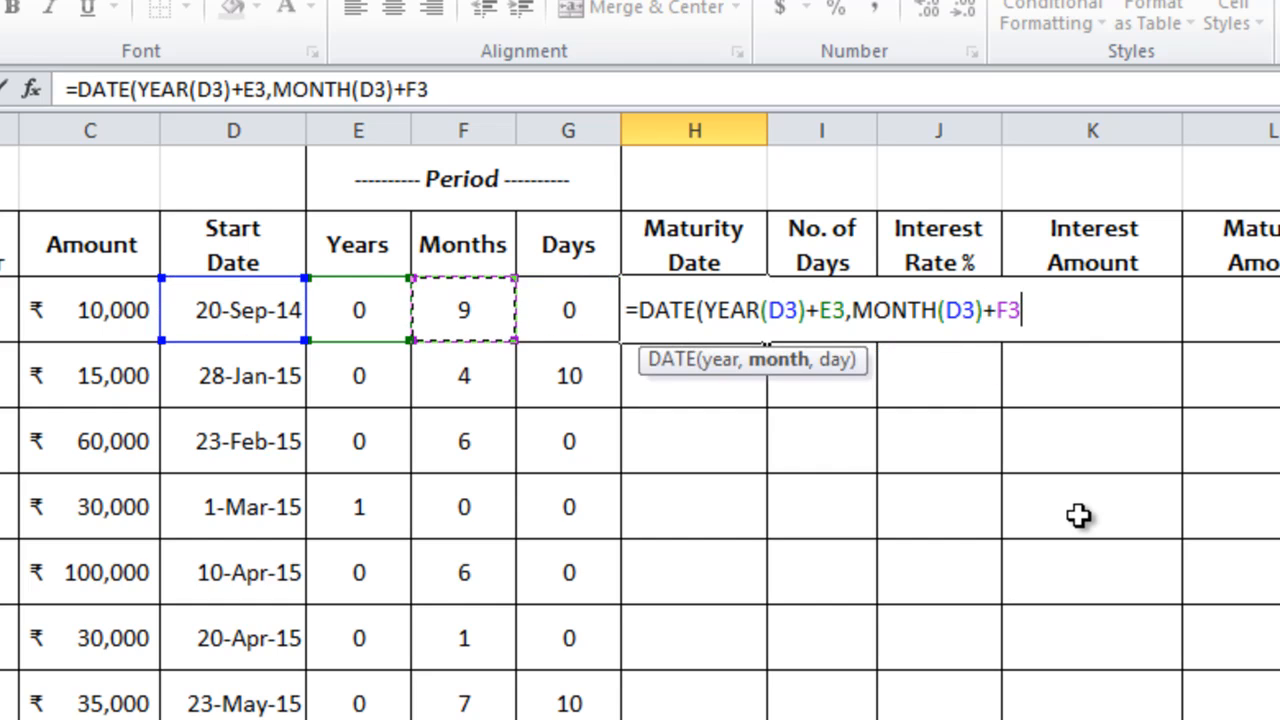
{"action": "type", "text": ",da"}
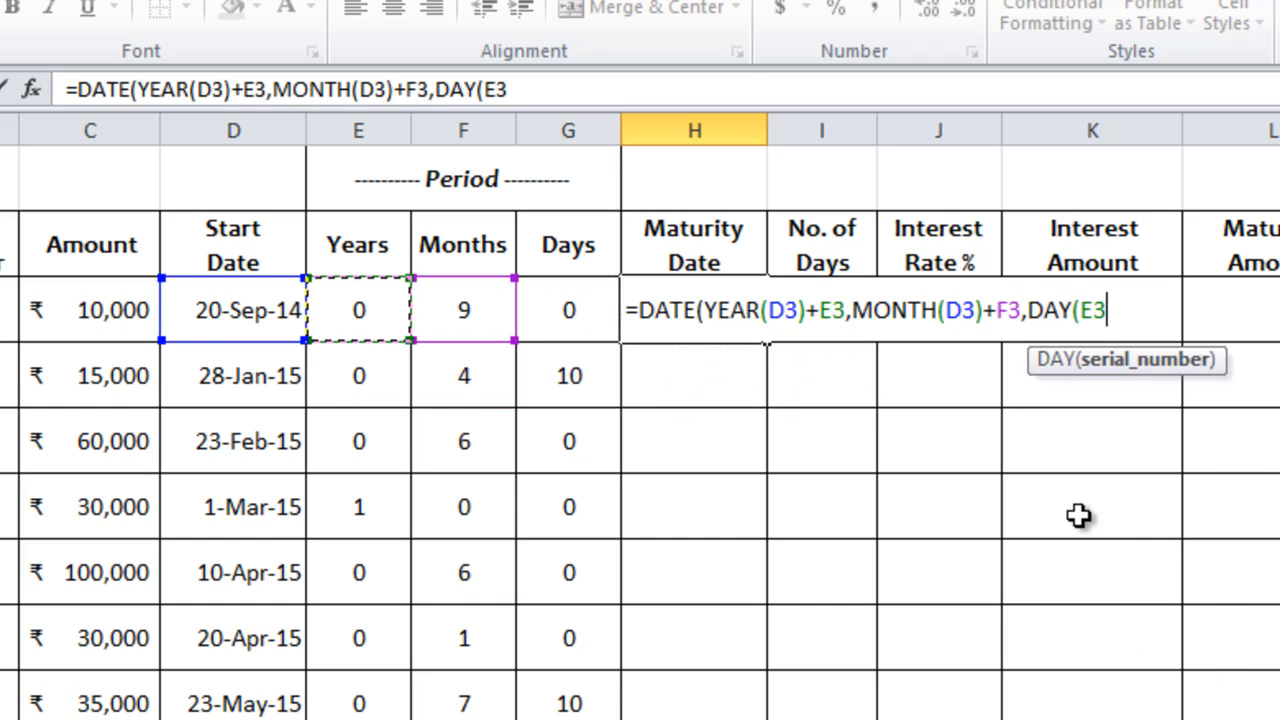
{"action": "type", "text": "D3)+G3)"}
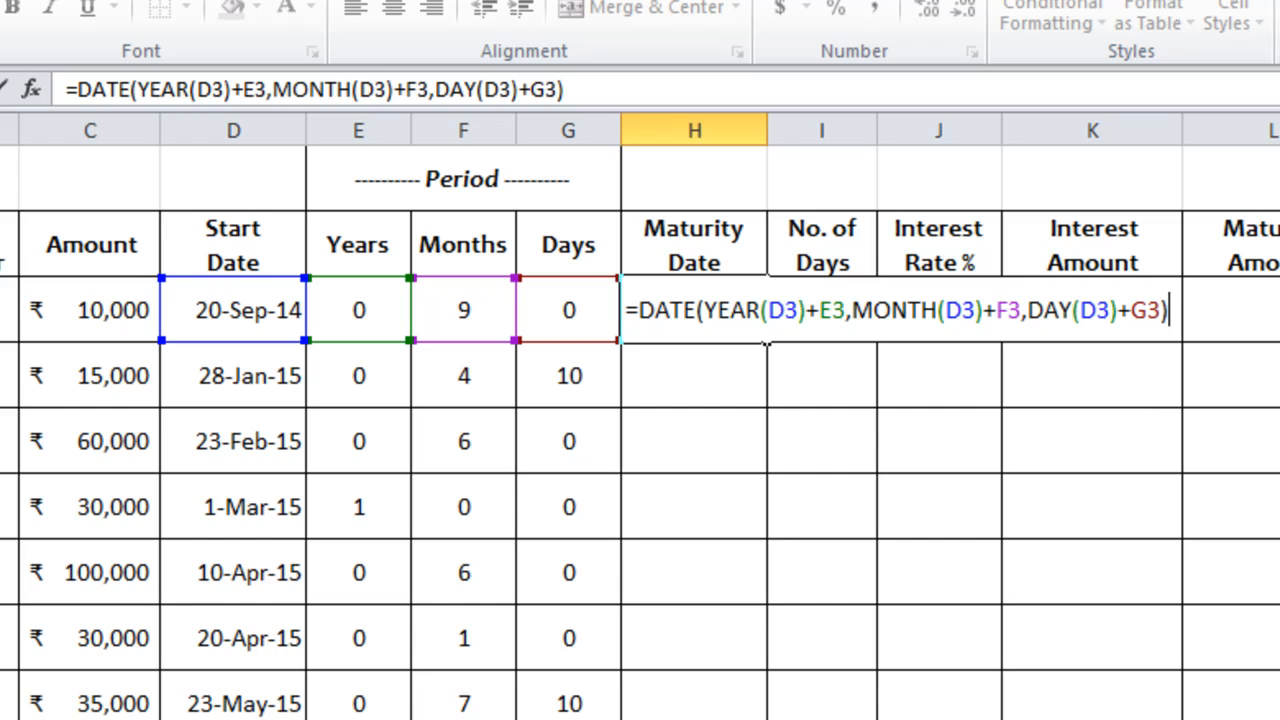
{"action": "key", "text": "Return"}
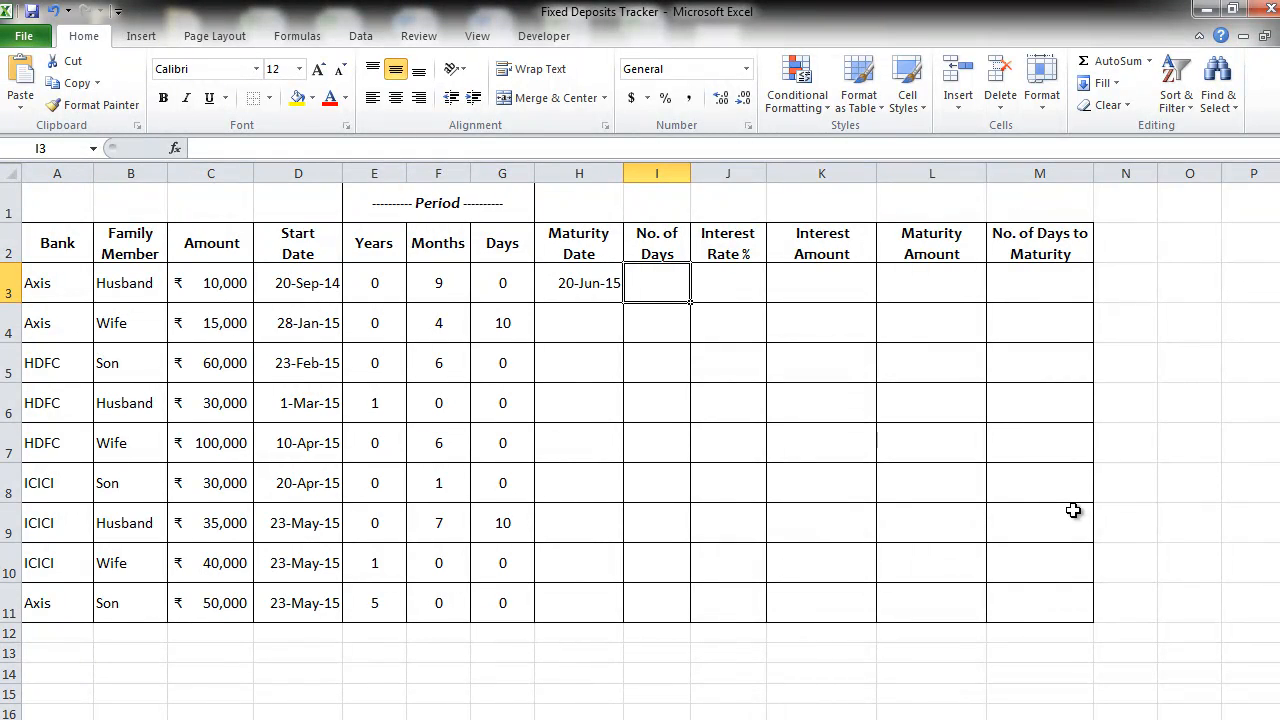
Compute days in I3 as =H3-D3 (273) and fill H3:I3 down to row 11.
{"action": "type", "text": "="}
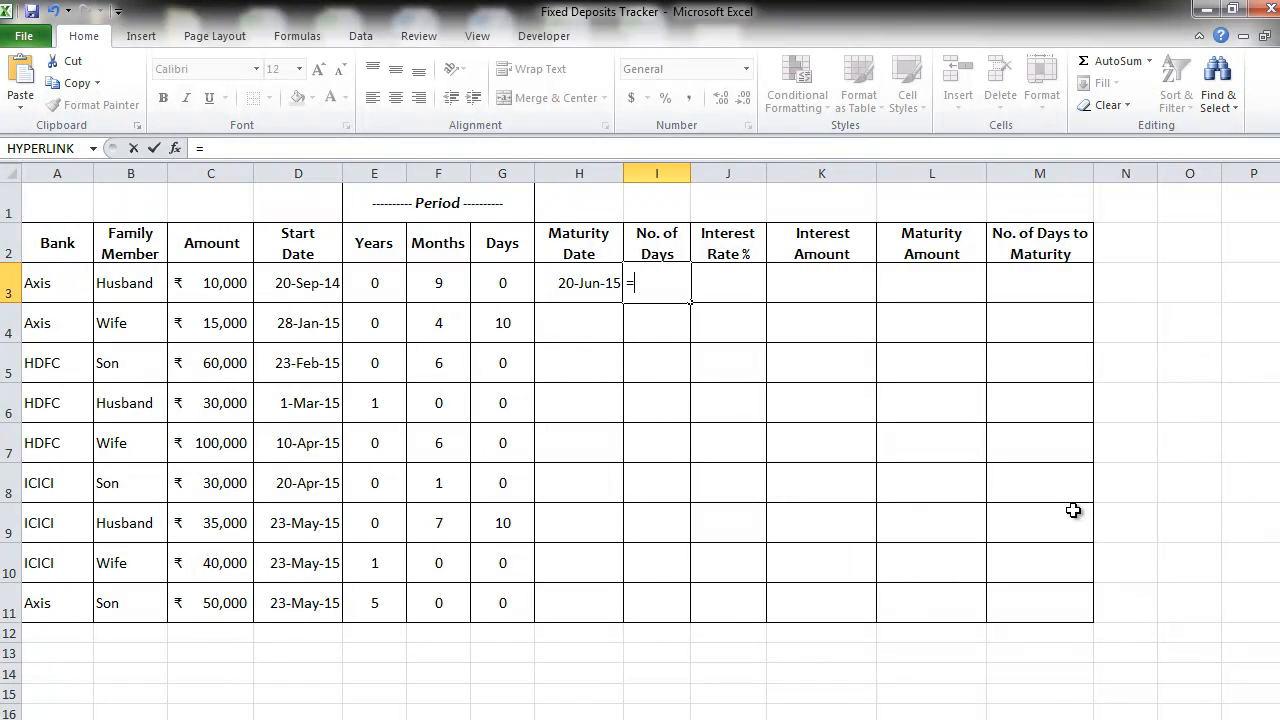
{"action": "left_click", "coordinate": [578, 284]}
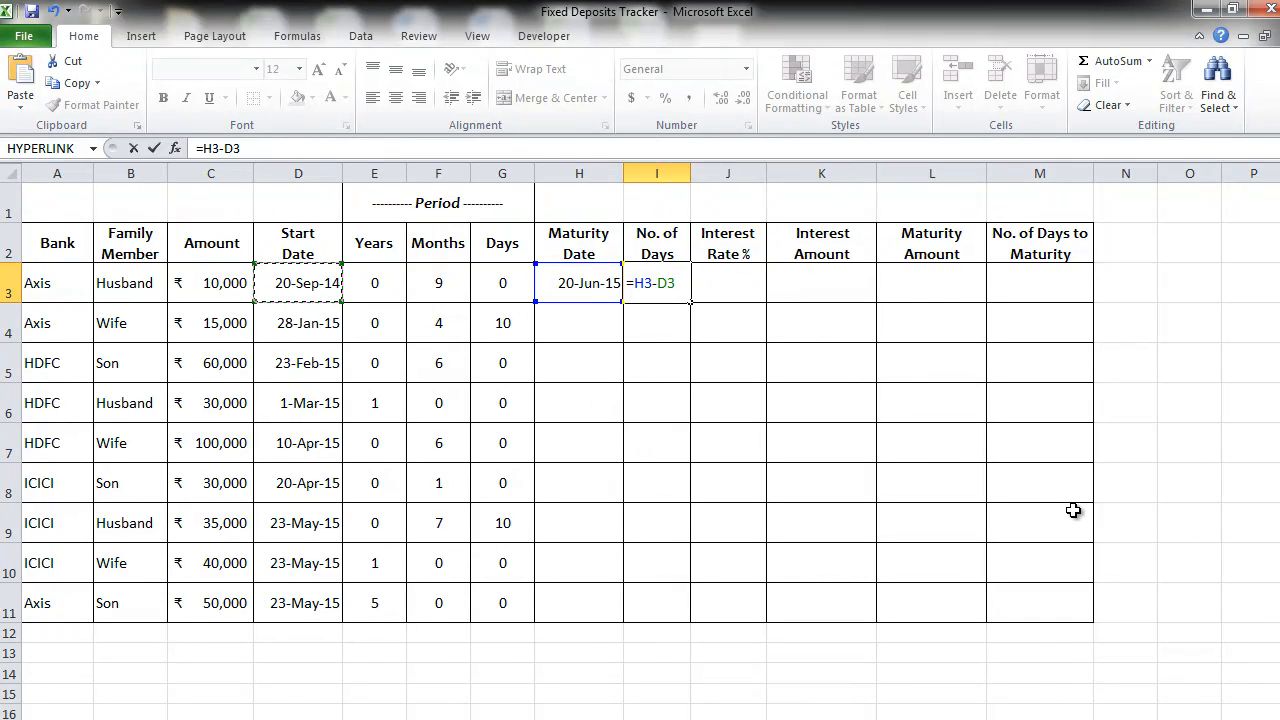
{"action": "key", "text": "Return"}
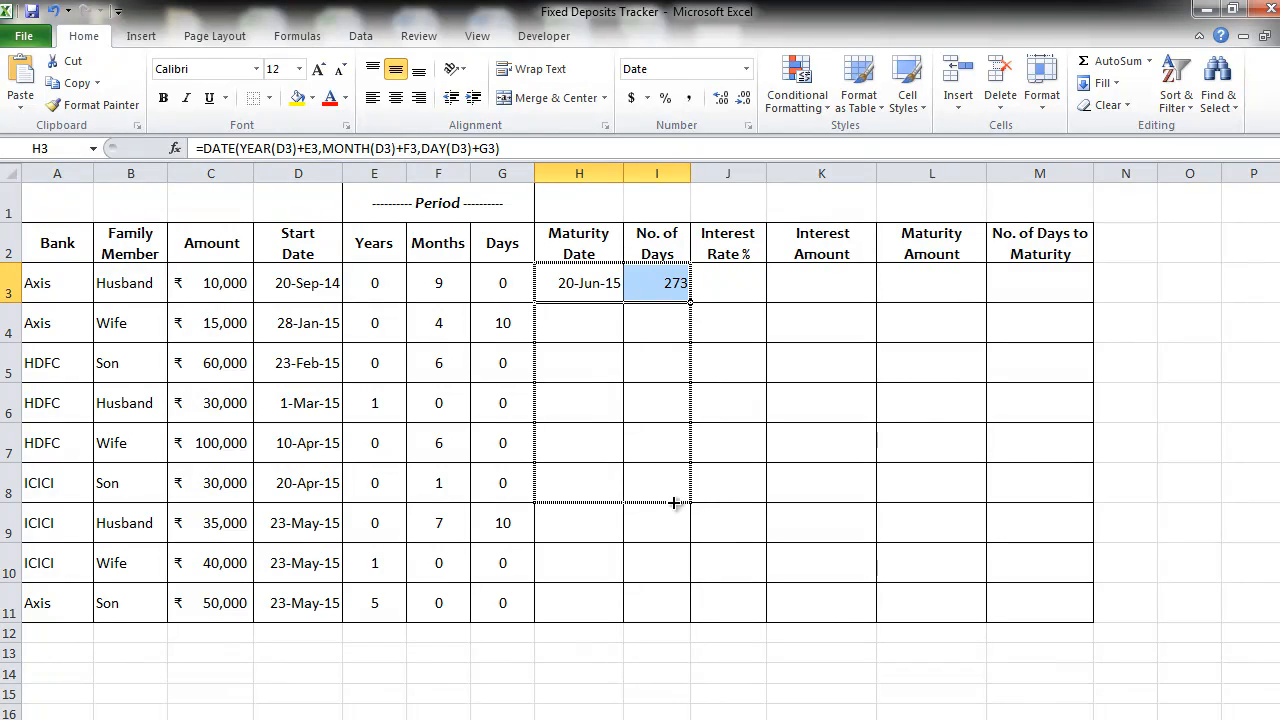
{"action": "left_click_drag", "start_coordinate": [688, 292], "coordinate": [688, 612]}
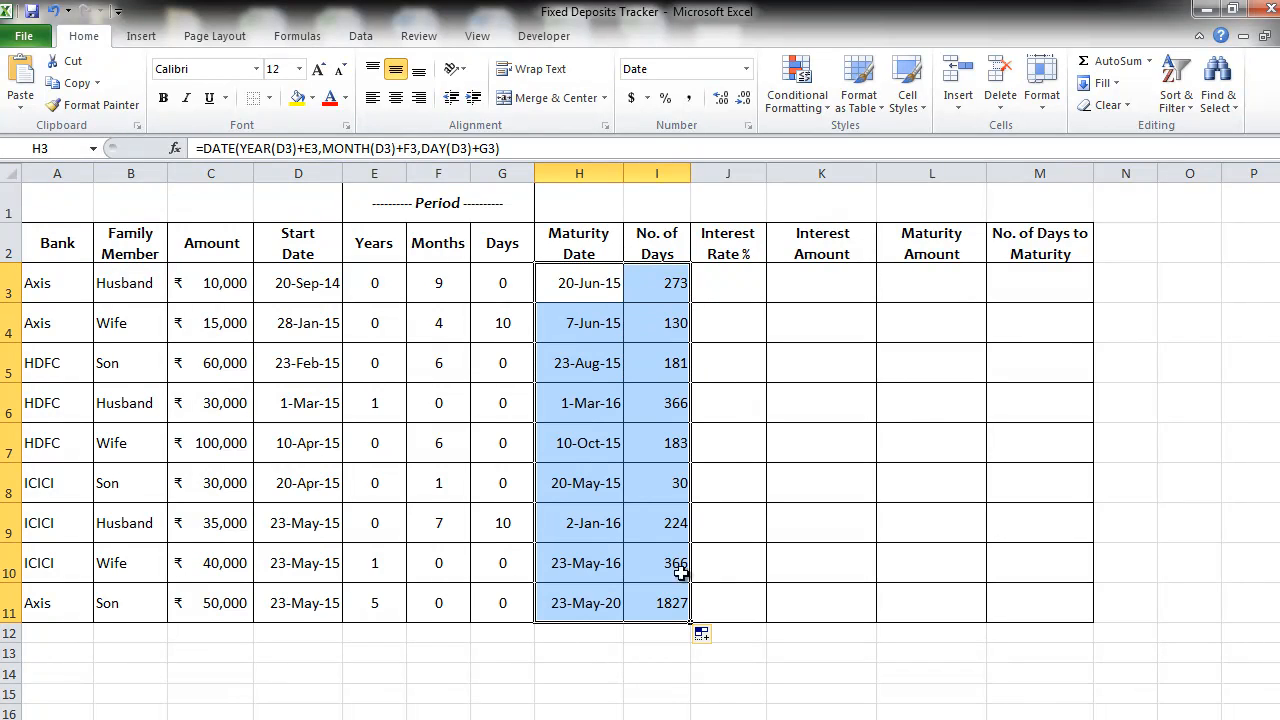
{"action": "left_click", "coordinate": [728, 282]}
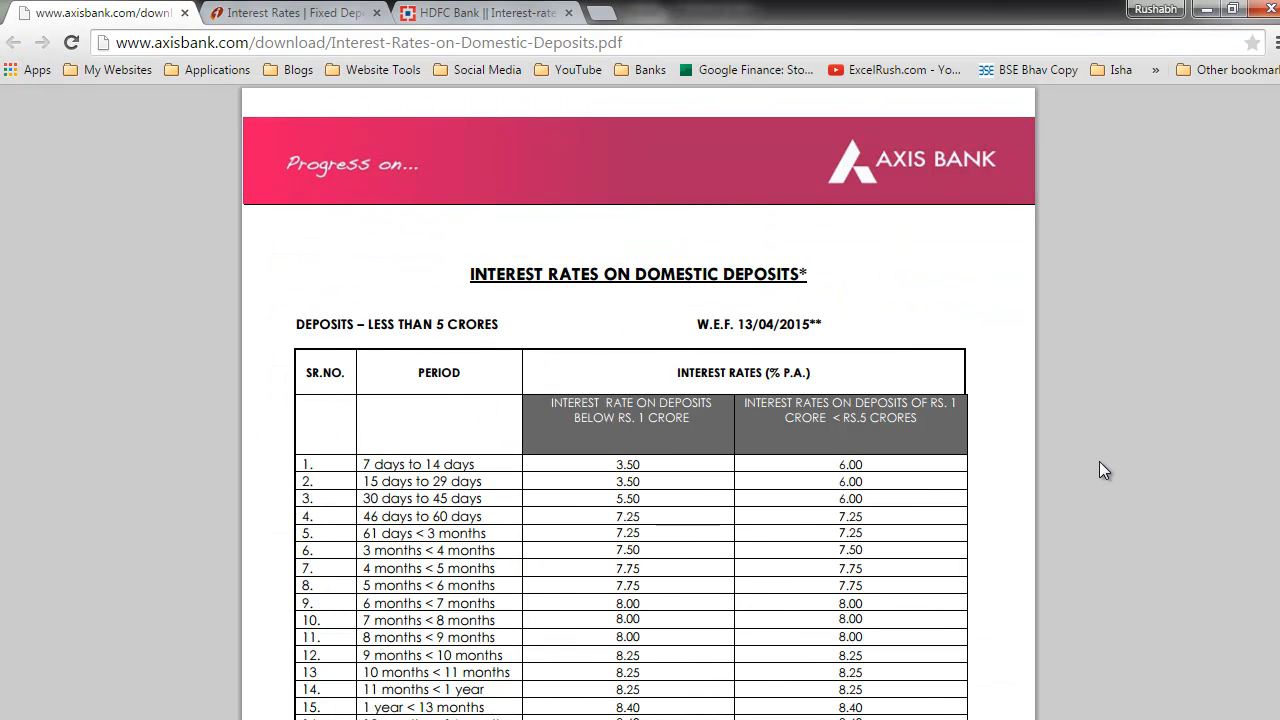
{"action": "mouse_move", "coordinate": [496, 248]}
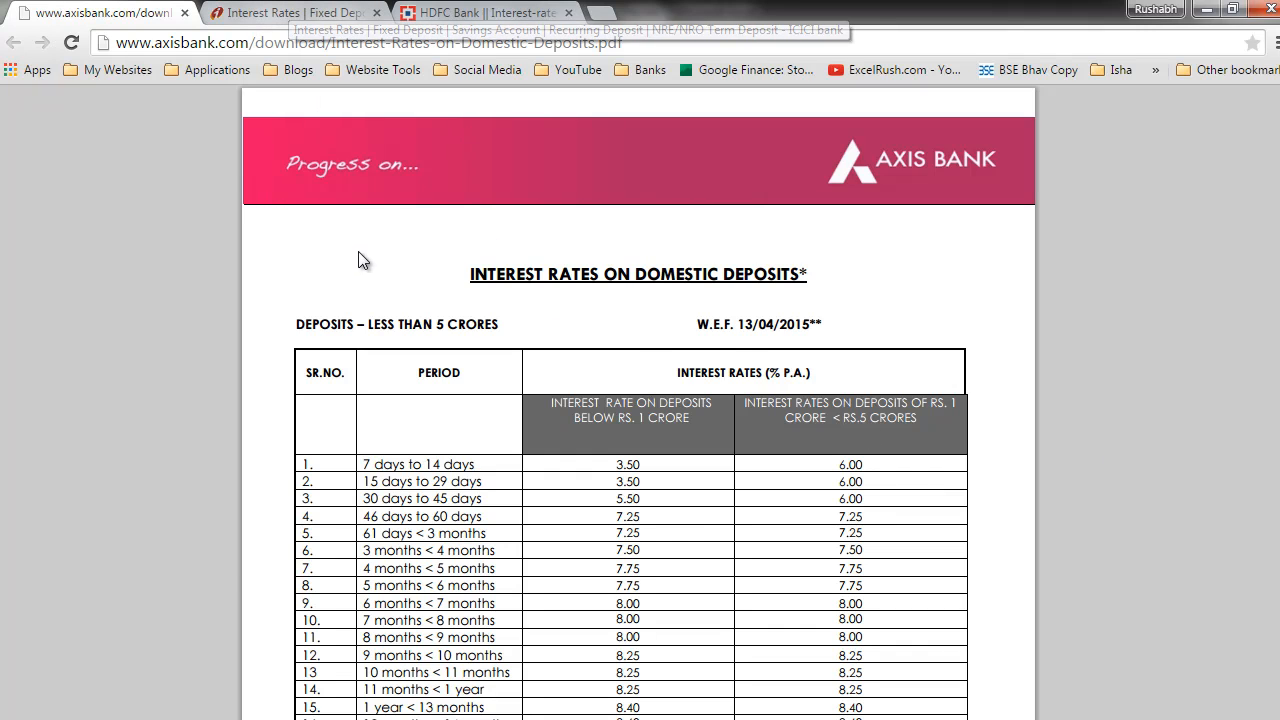
Review ICICI Bank's FD interest rate table, then return to the Excel tracker.
{"action": "scroll", "scroll_direction": "down", "scroll_amount": 3}
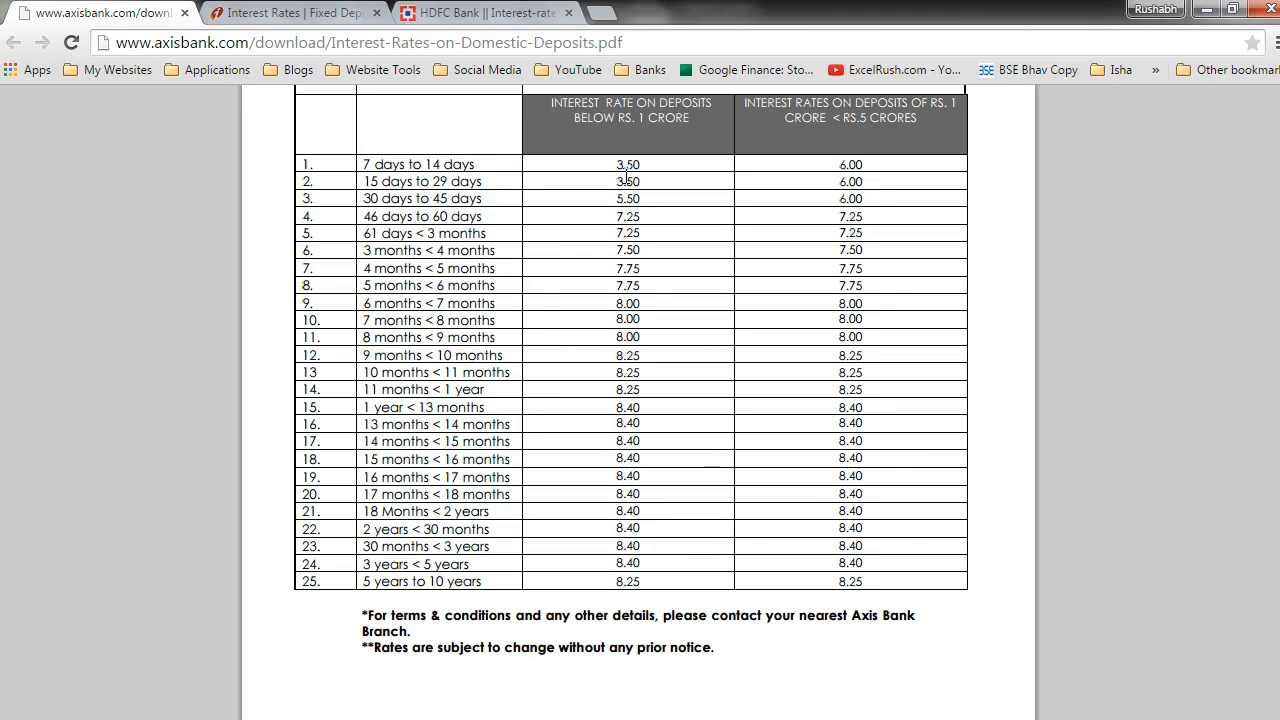
{"action": "mouse_move", "coordinate": [672, 304]}
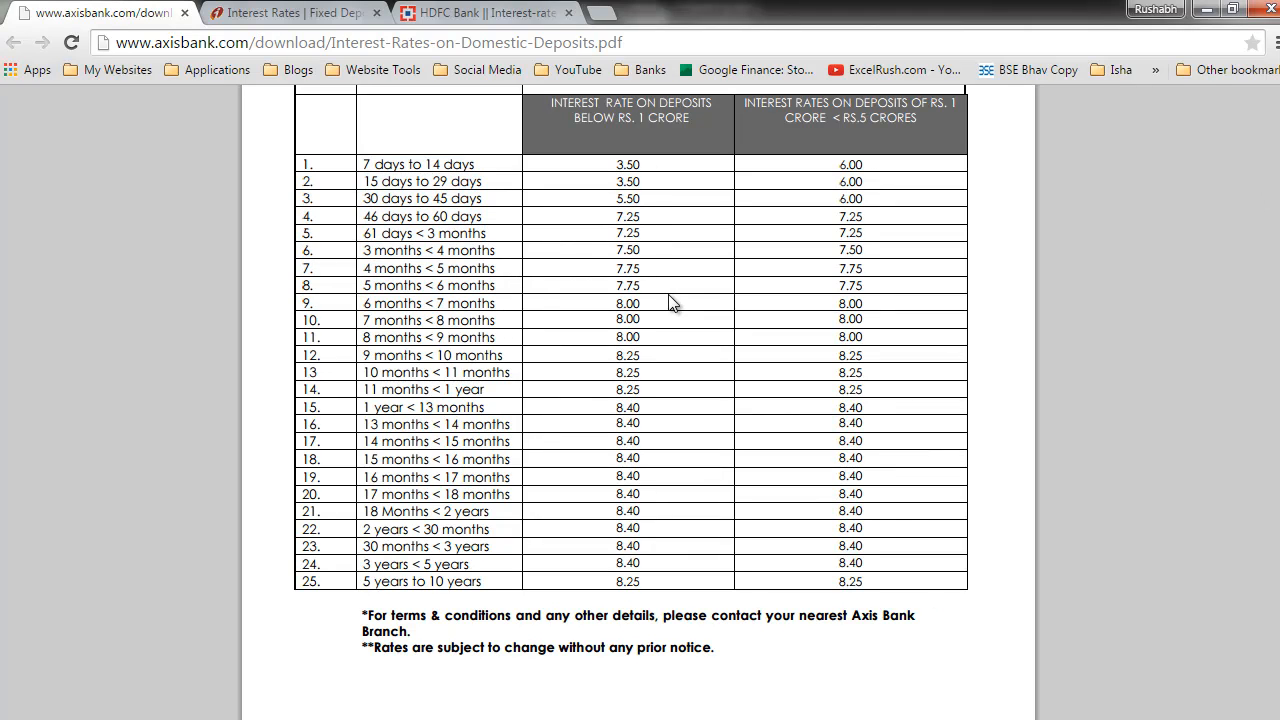
{"action": "mouse_move", "coordinate": [330, 12]}
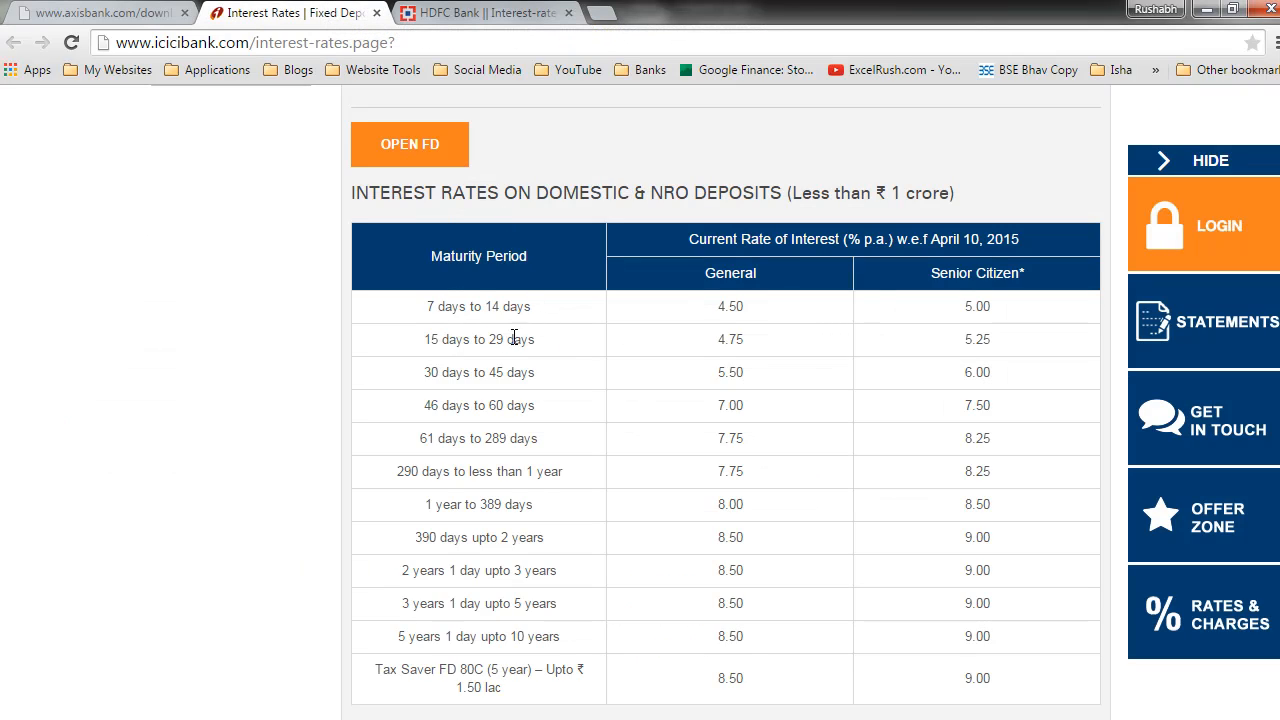
{"action": "mouse_move", "coordinate": [716, 322]}
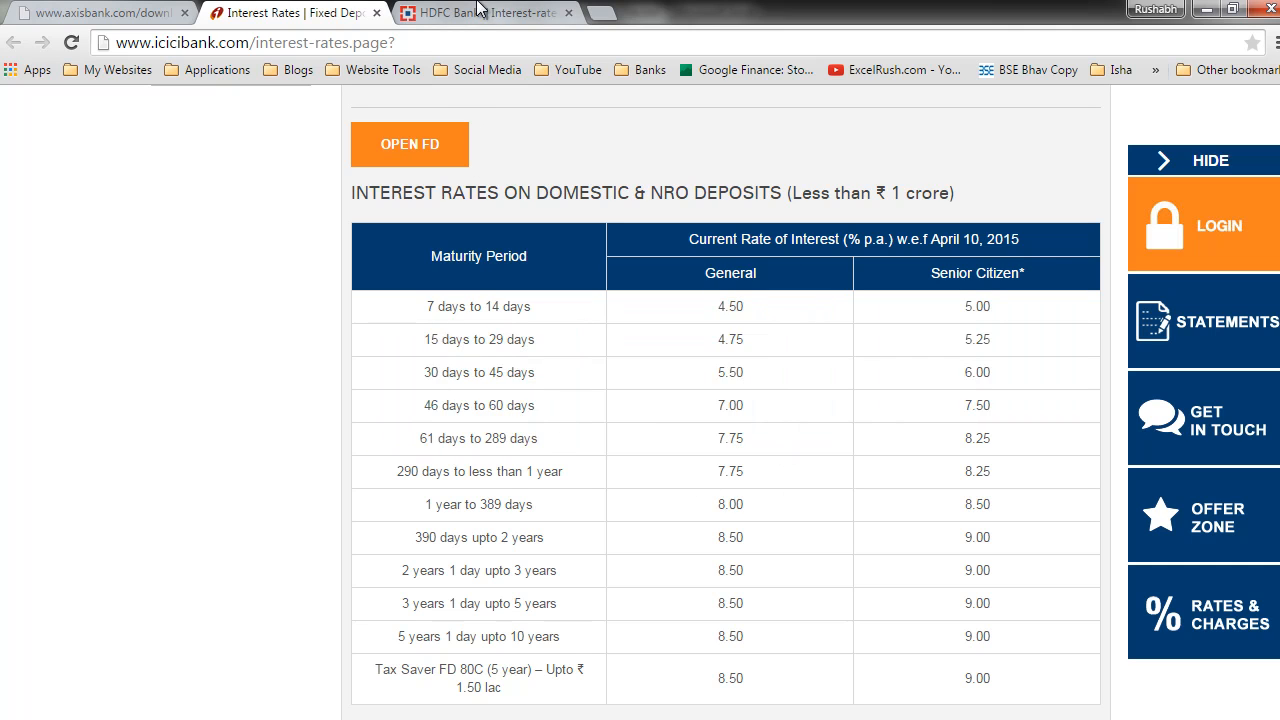
{"action": "left_click", "coordinate": [480, 12]}
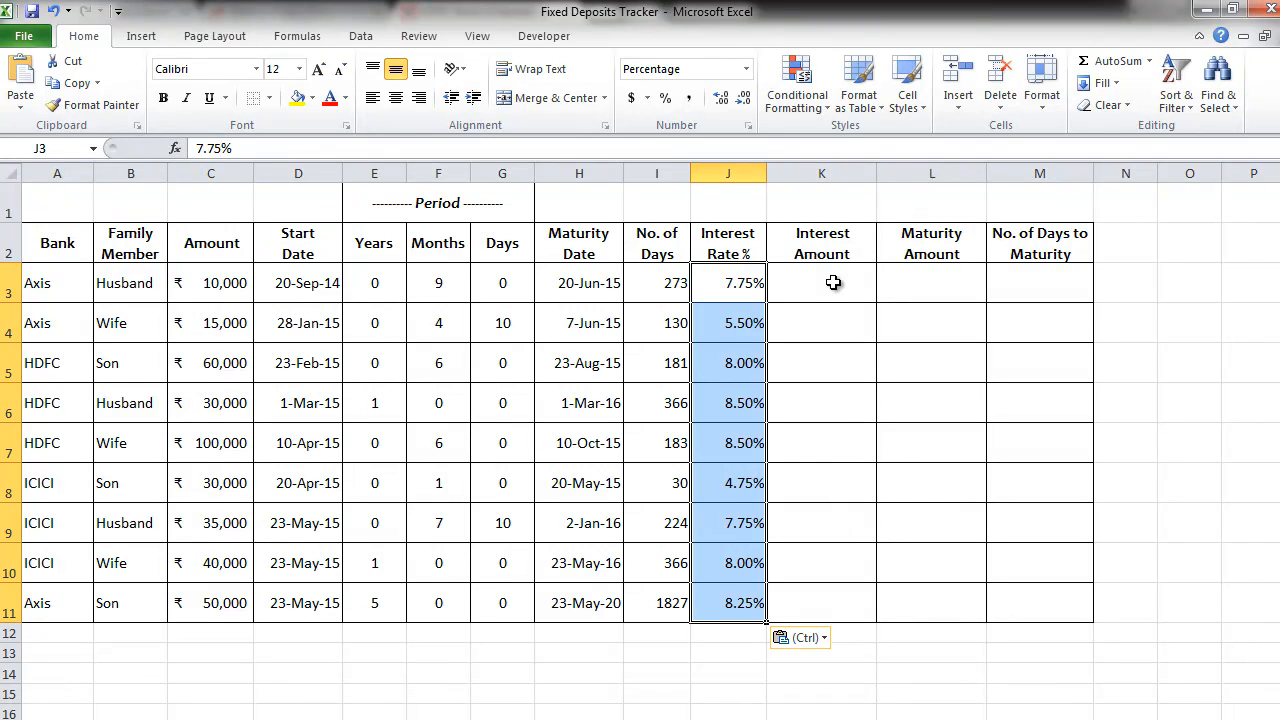
Compute the interest amount in K3 as =J3/365*C3*I3, giving ₹579.66.
{"action": "left_click", "coordinate": [820, 282]}
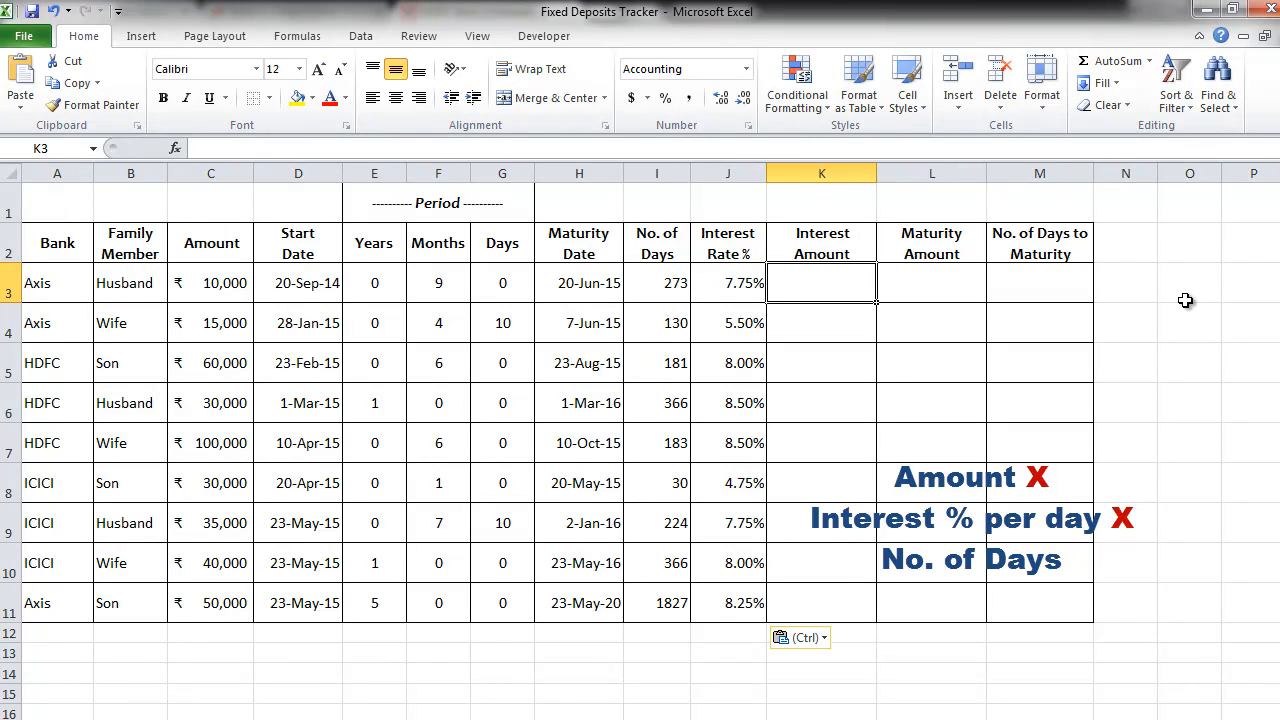
{"action": "type", "text": "=J3/"}
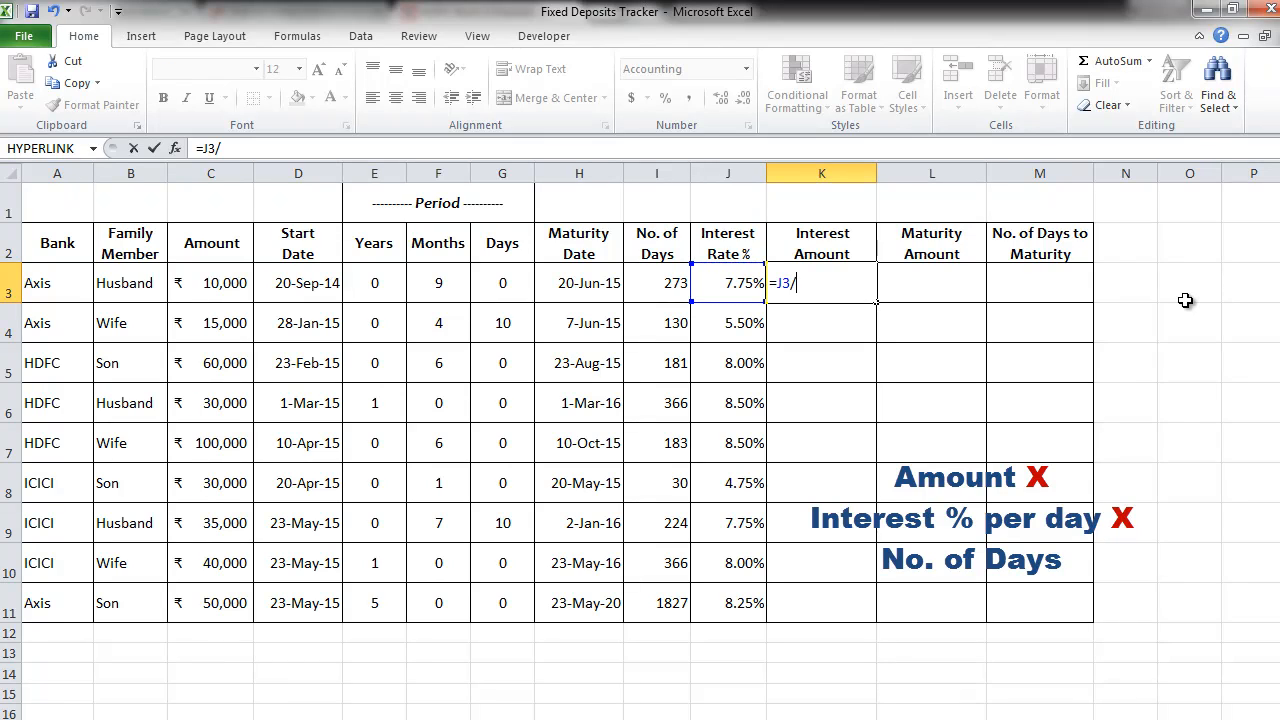
{"action": "type", "text": "36"}
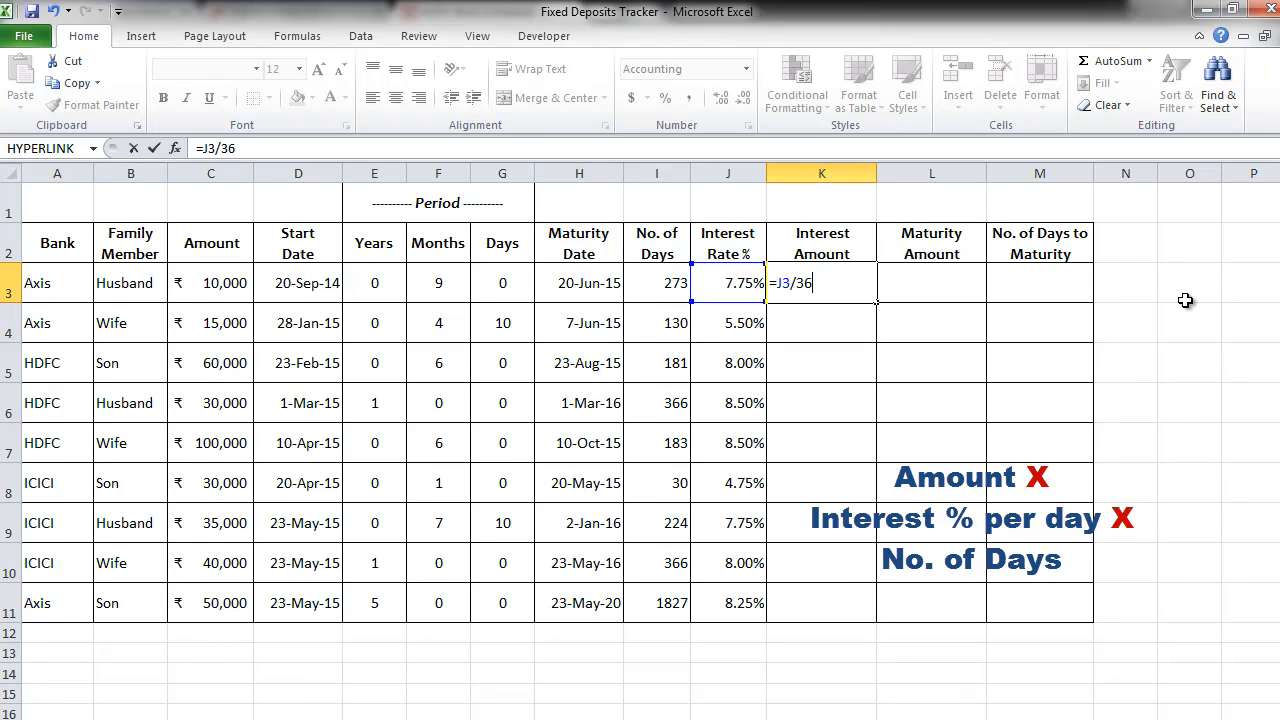
{"action": "type", "text": "5*J3"}
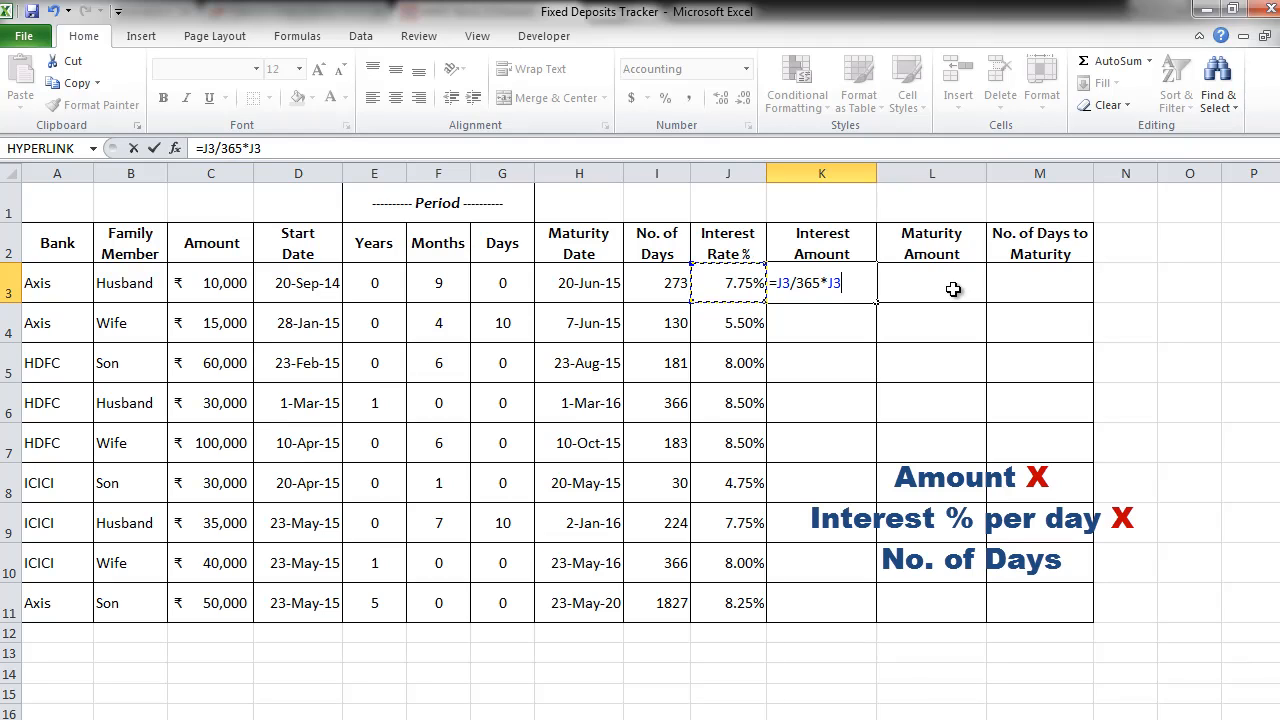
{"action": "left_click", "coordinate": [212, 284]}
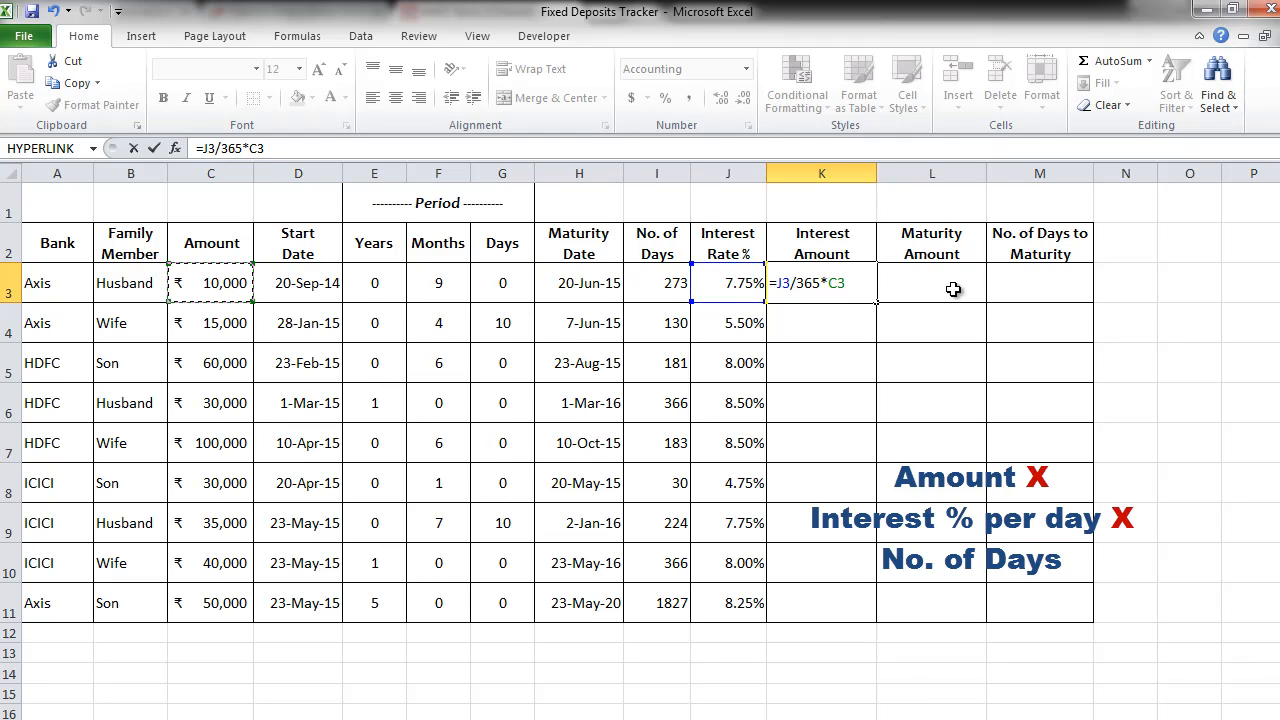
{"action": "type", "text": "*"}
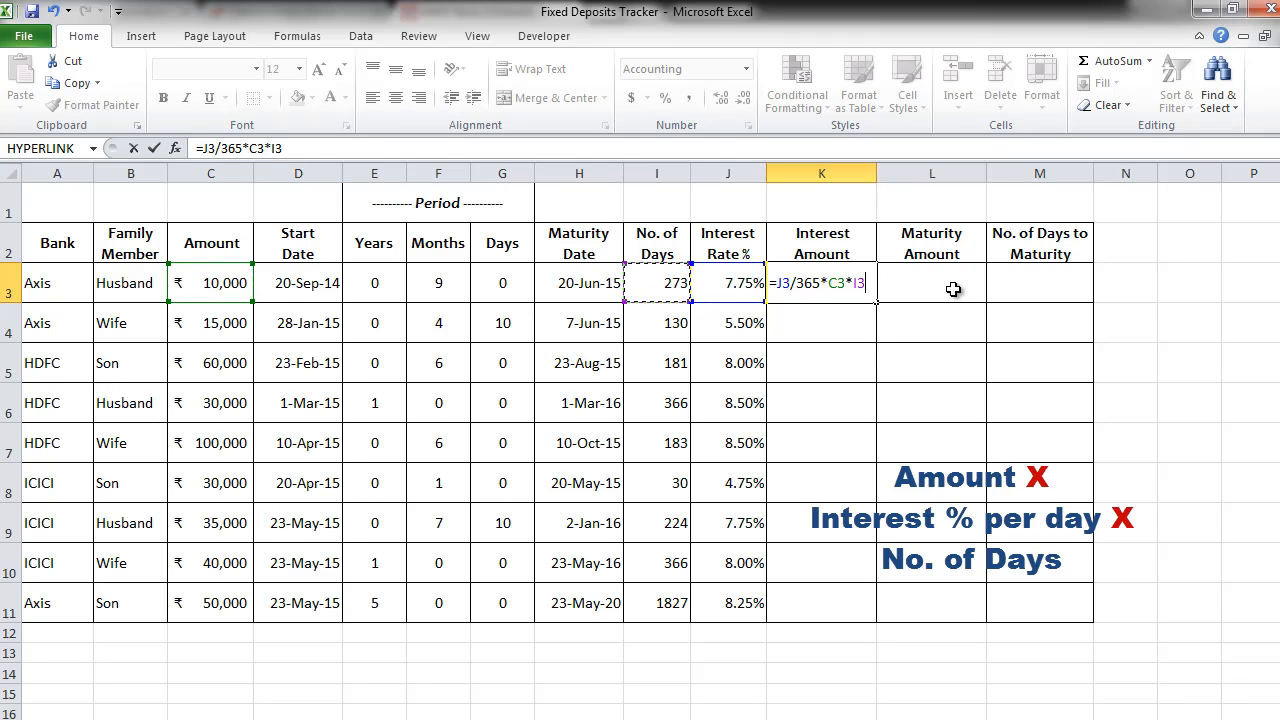
{"action": "key", "text": "Return"}
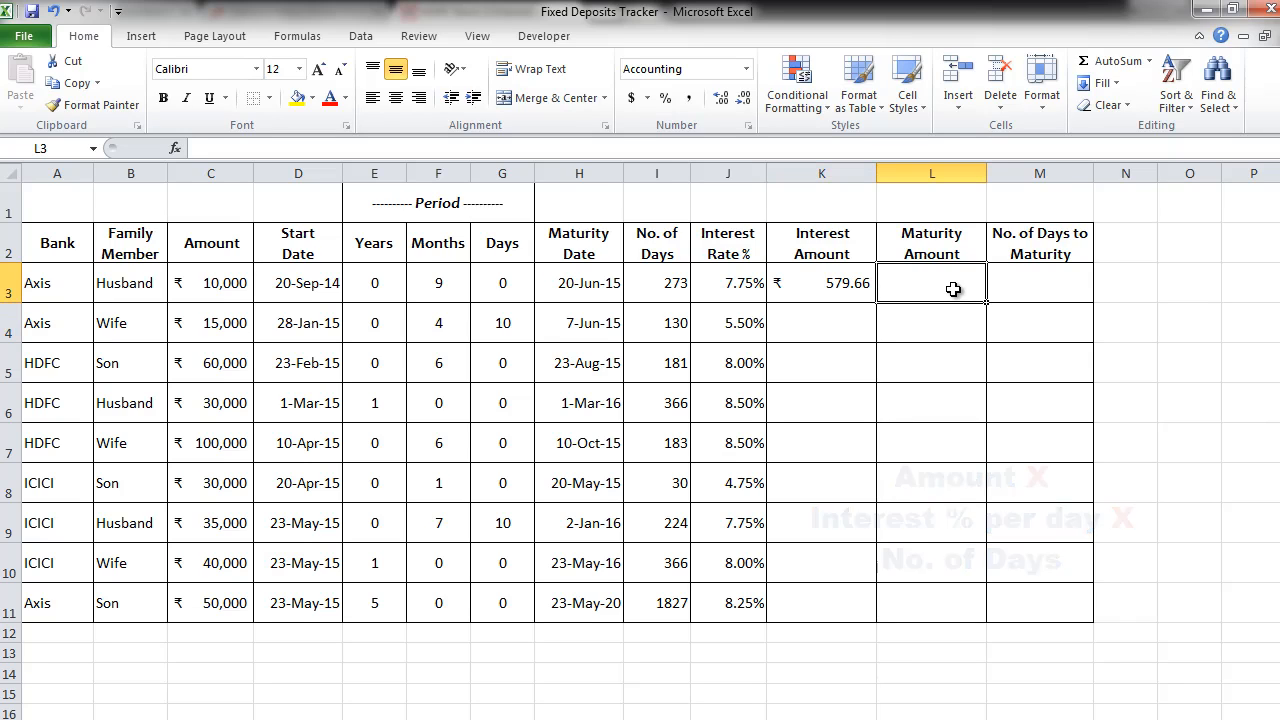
Compute the maturity amount in L3 as =C3+K3, giving ₹10,579.66.
{"action": "type", "text": "="}
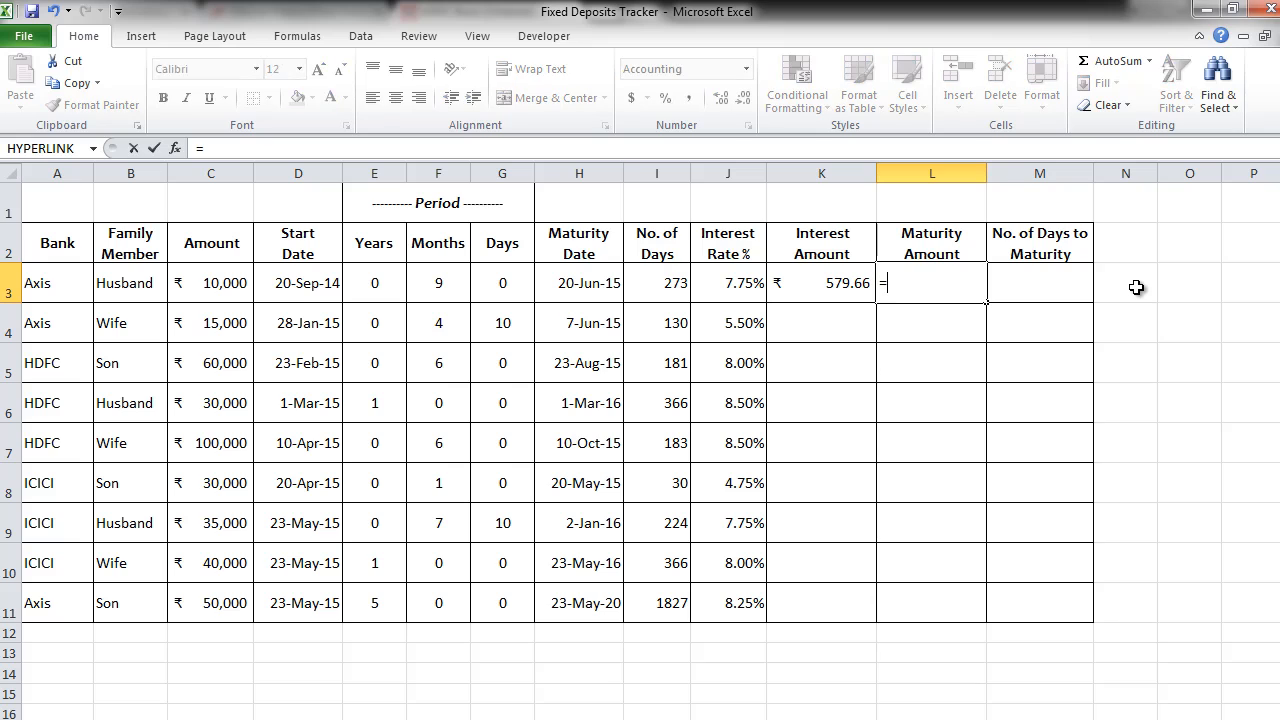
{"action": "left_click", "coordinate": [298, 284]}
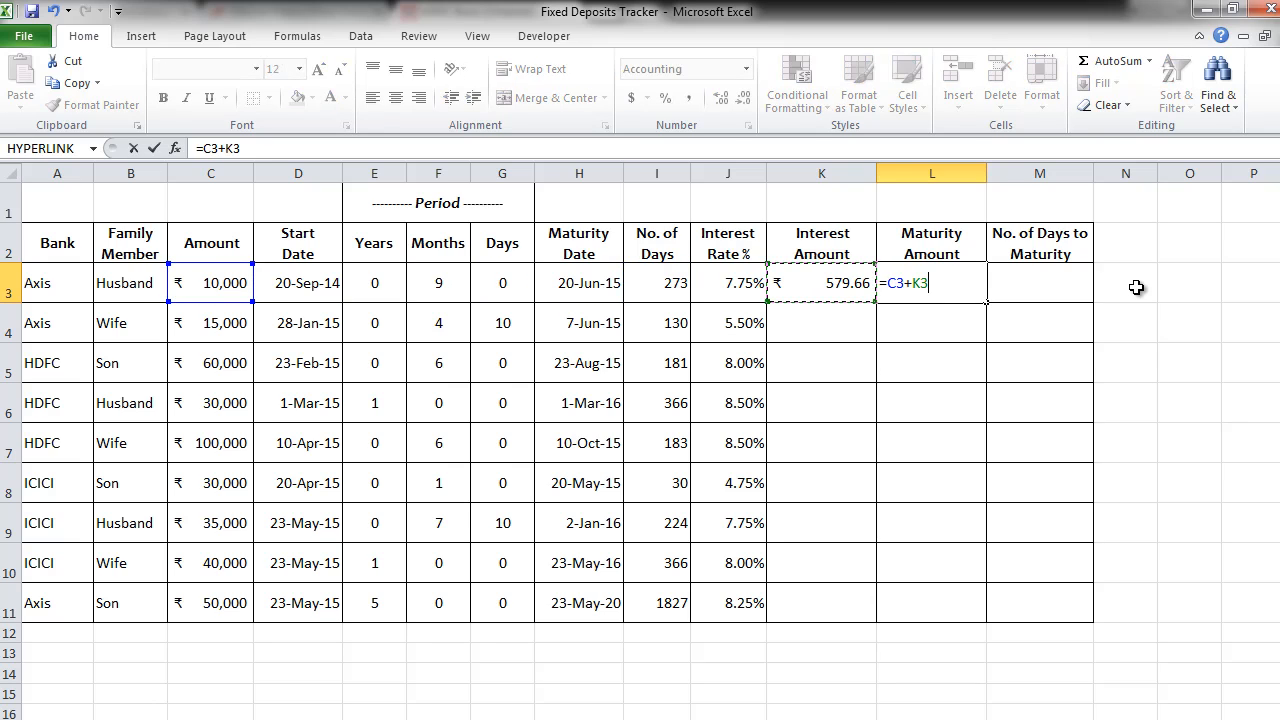
{"action": "key", "text": "Return"}
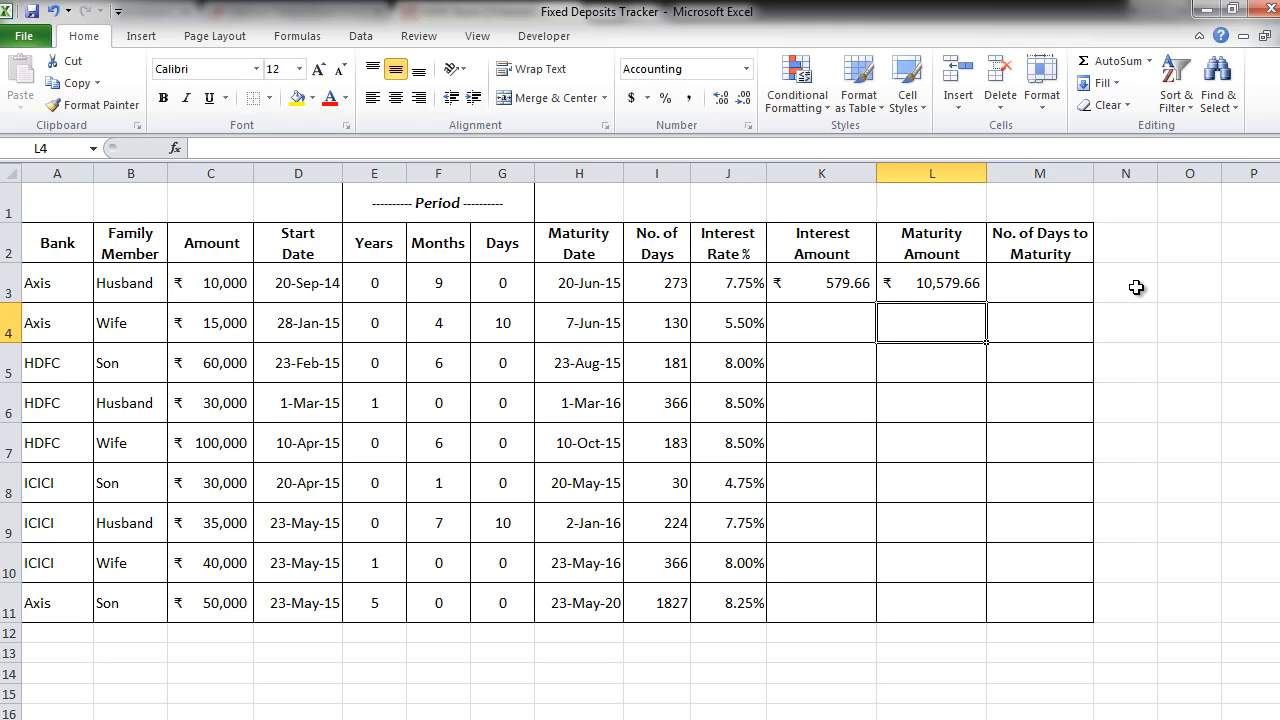
{"action": "left_click", "coordinate": [1040, 284]}
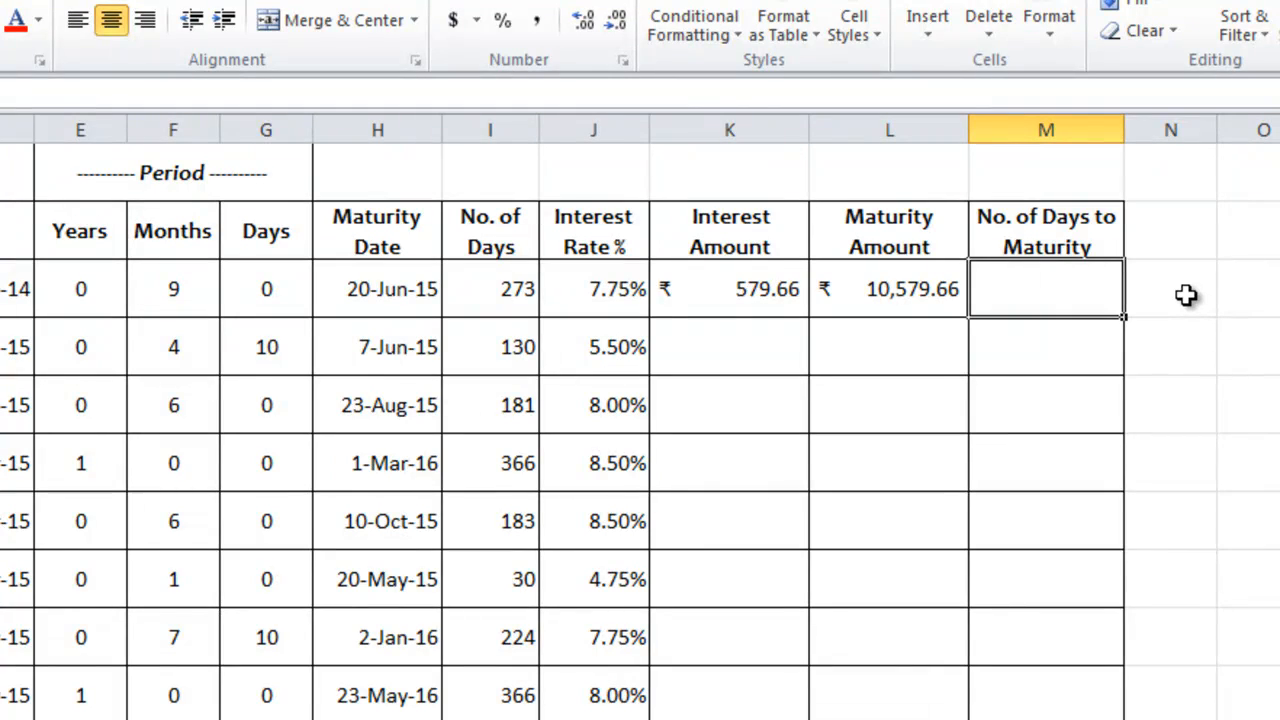
Compute days to maturity in M3 as =H3-TODAY(), giving 16.
{"action": "type", "text": "="}
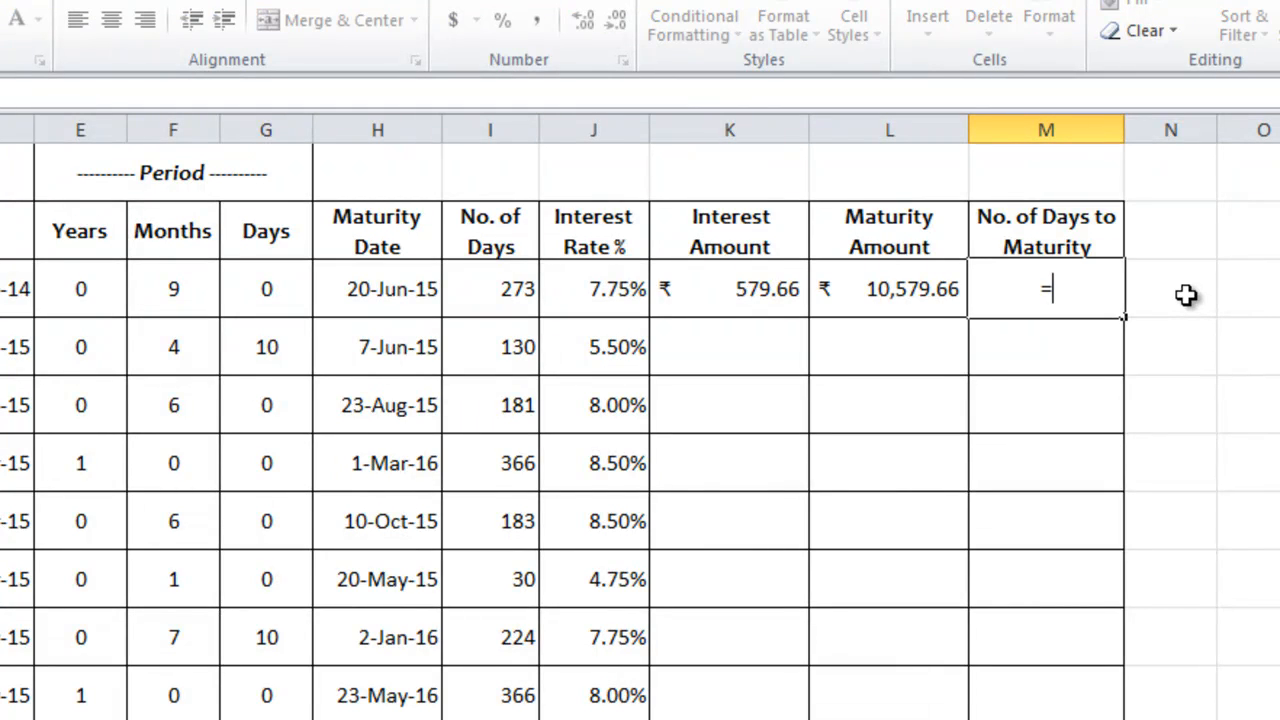
{"action": "left_click", "coordinate": [376, 288]}
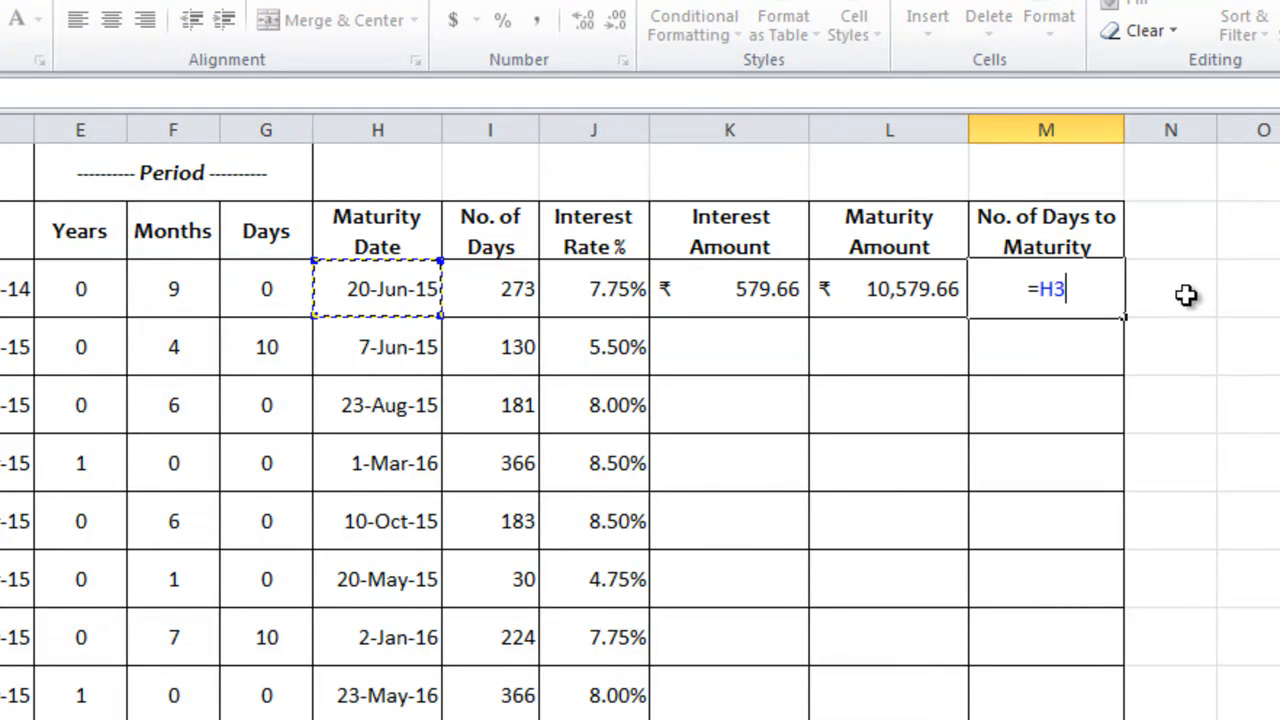
{"action": "type", "text": "-"}
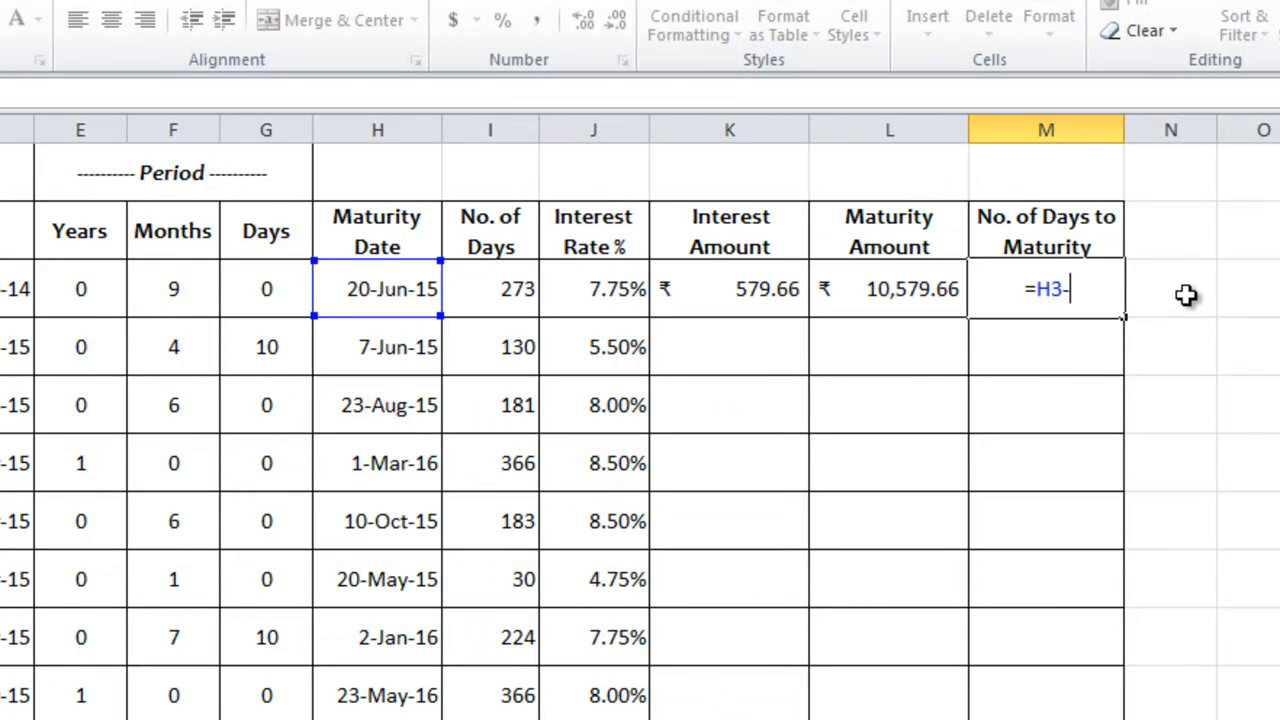
{"action": "type", "text": "TODAY()"}
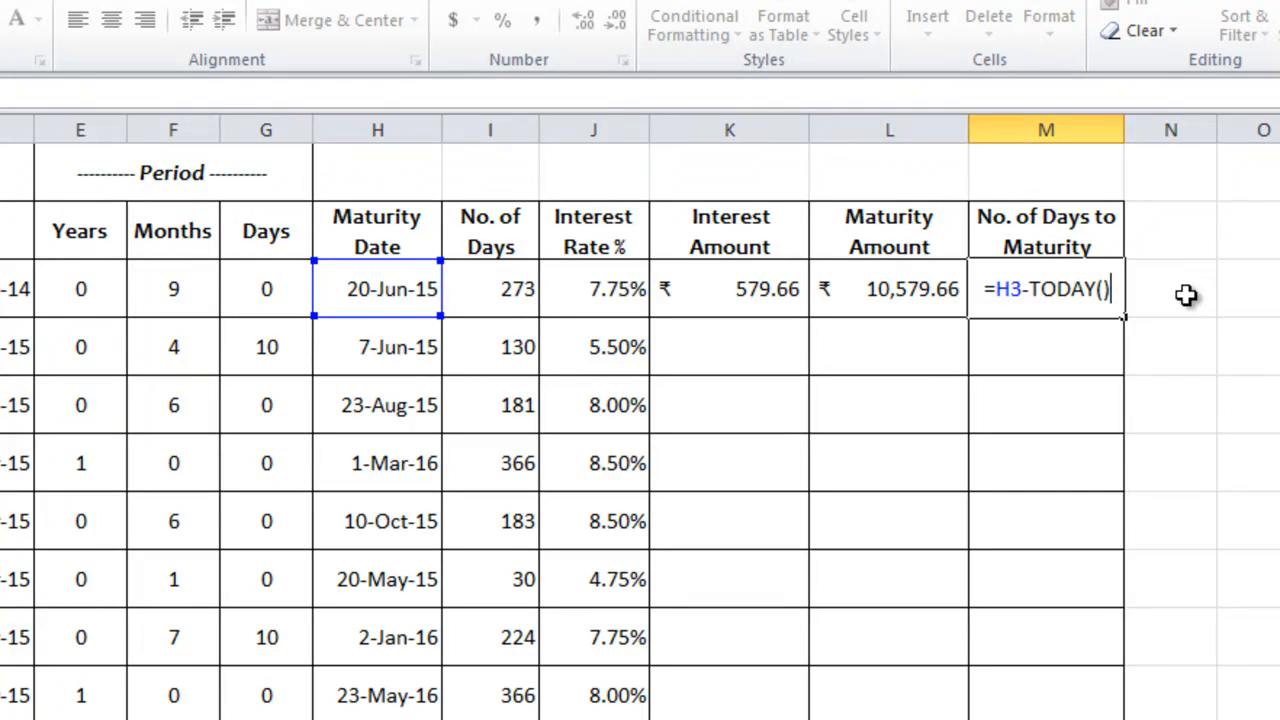
{"action": "mouse_move", "coordinate": [1148, 278]}
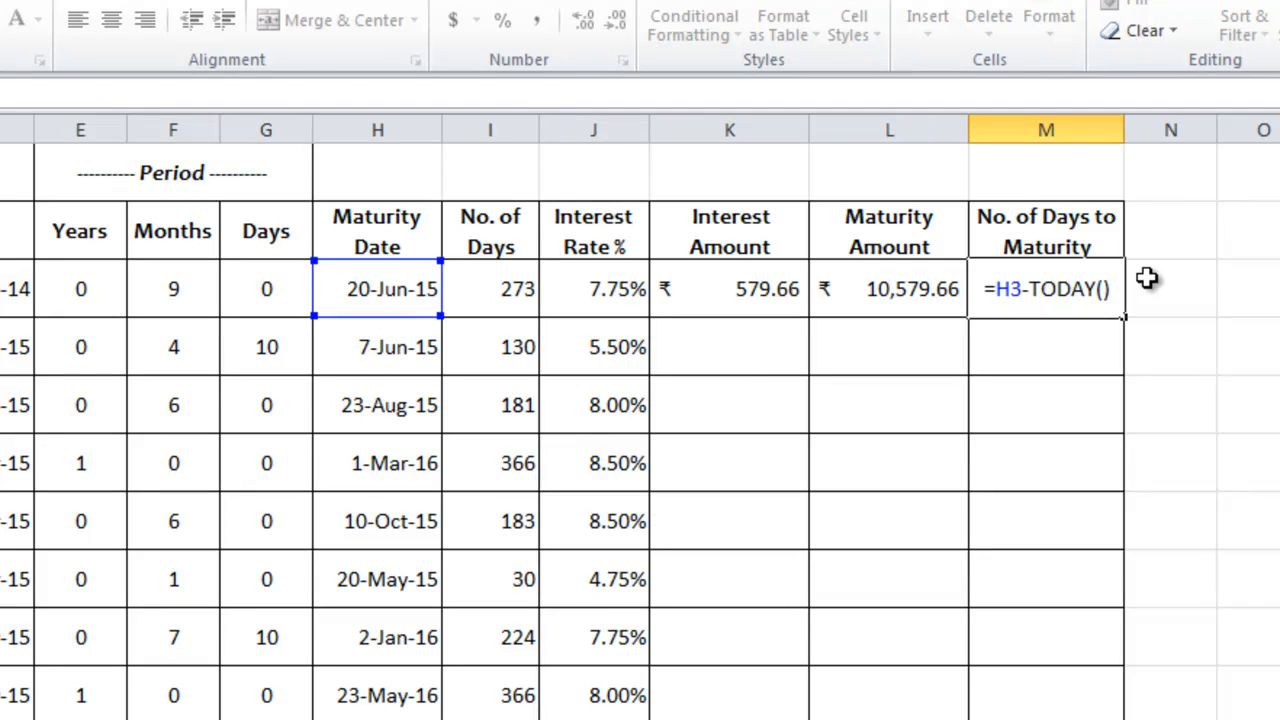
{"action": "key", "text": "Return"}
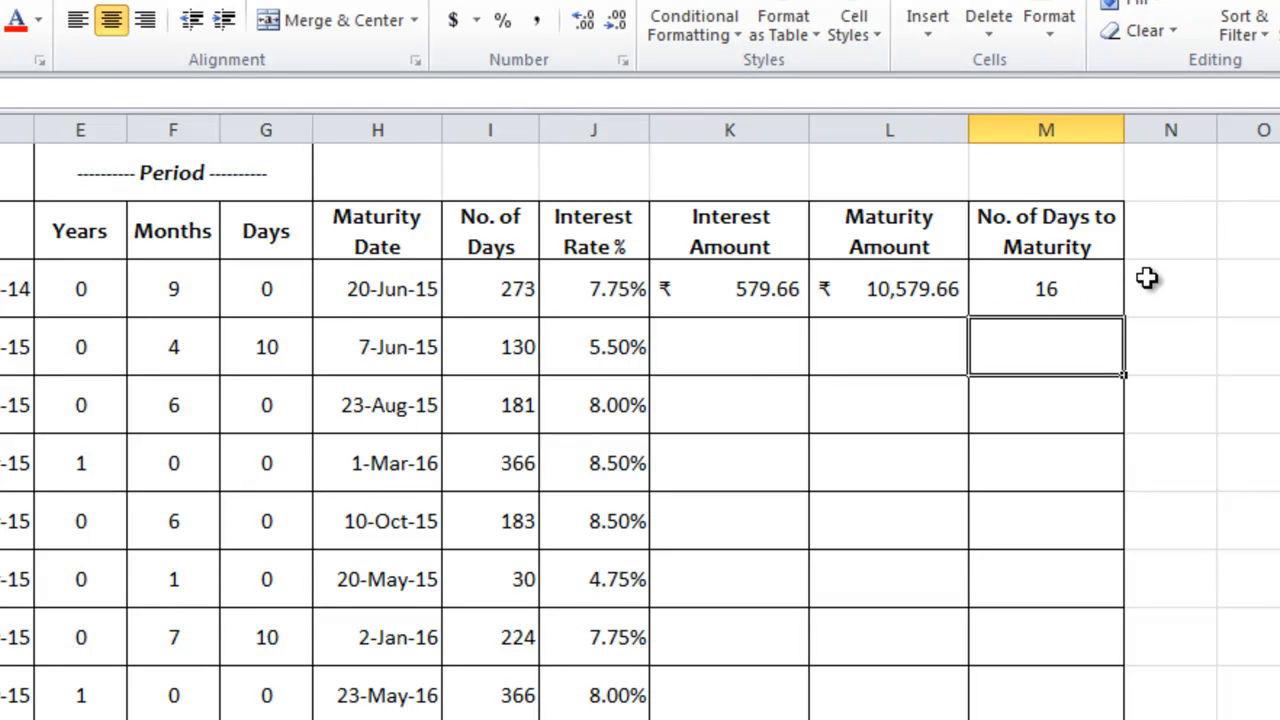
Fill the K3:M3 formulas down to row 11 for all nine deposits.
{"action": "left_click", "coordinate": [888, 288]}
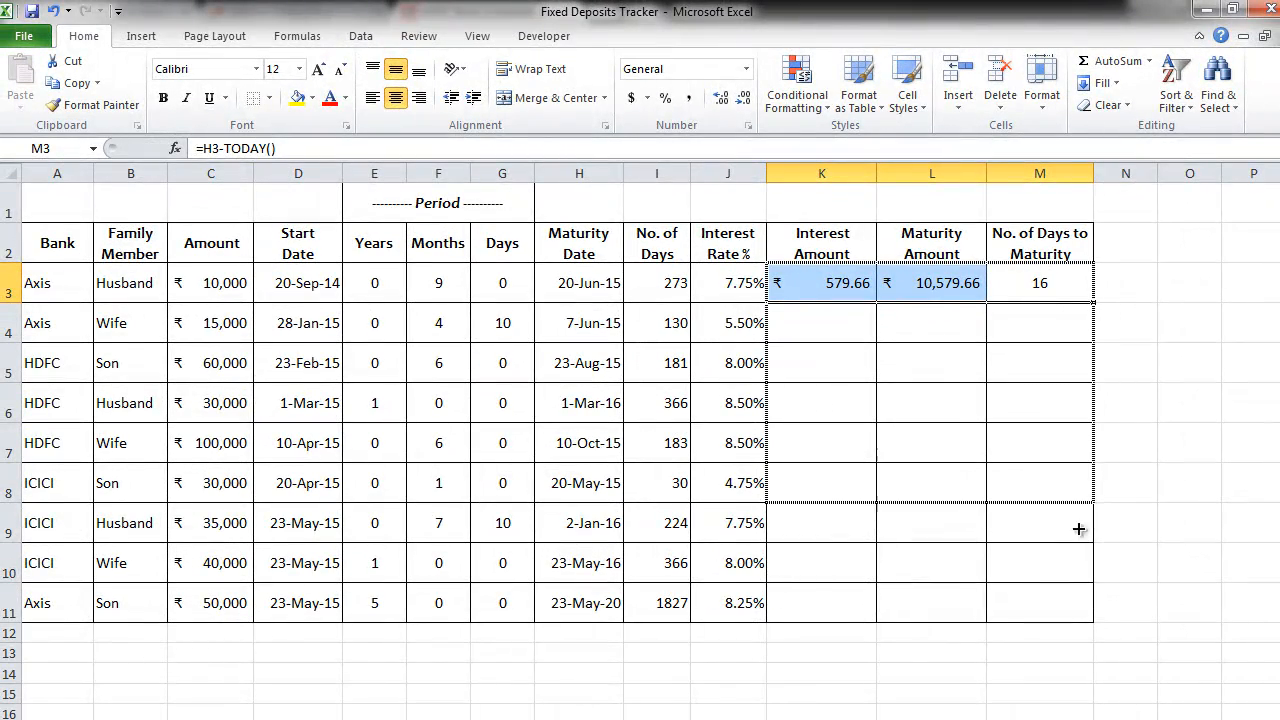
{"action": "left_click_drag", "start_coordinate": [1078, 284], "coordinate": [1040, 602]}
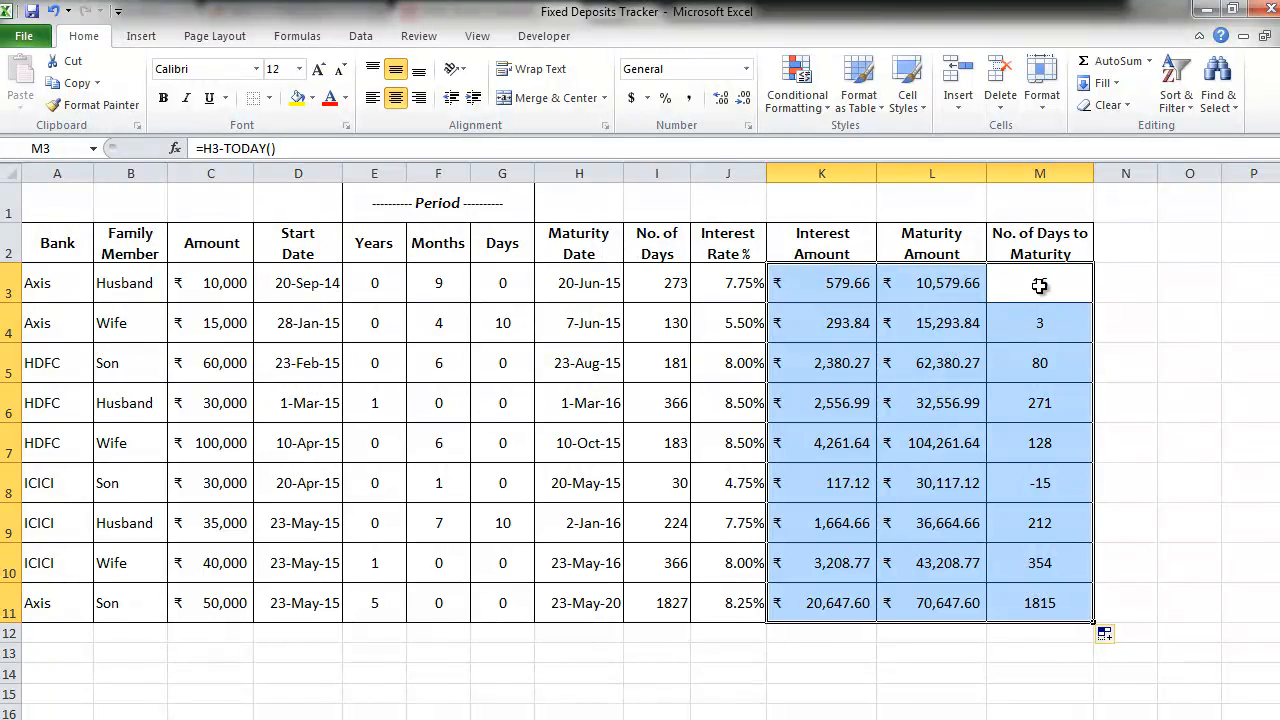
{"action": "left_click", "coordinate": [1040, 244]}
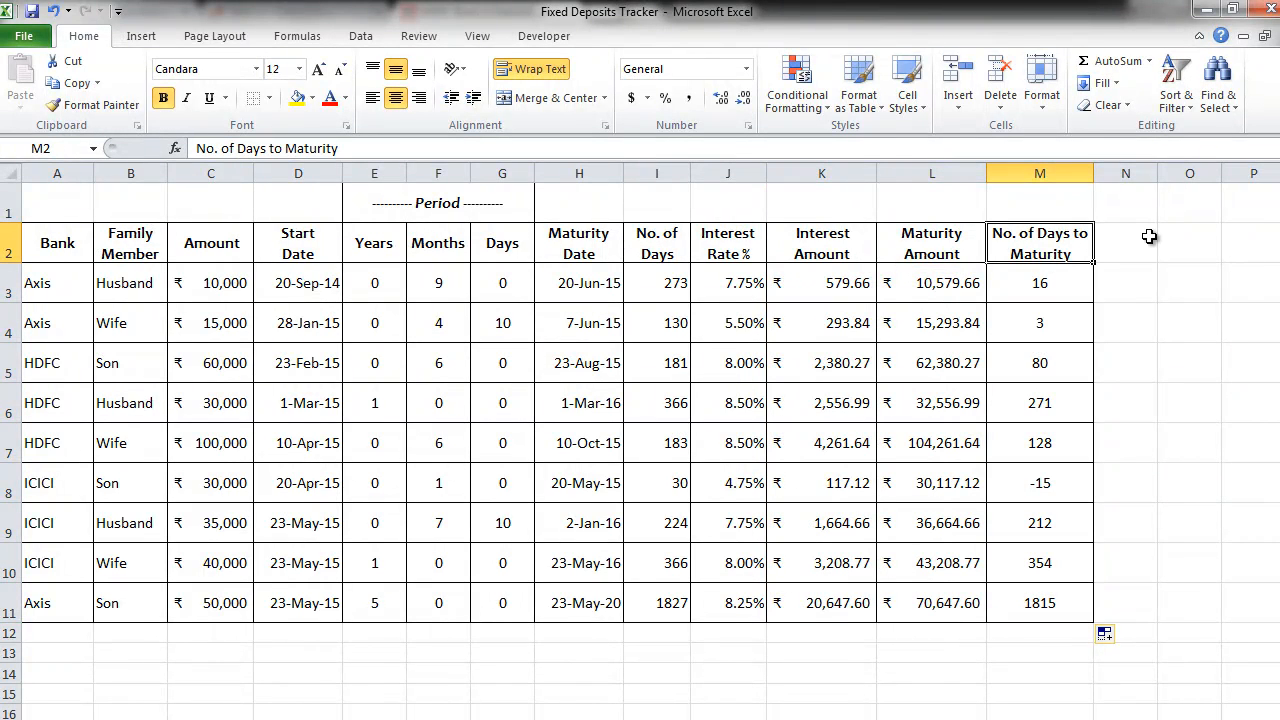